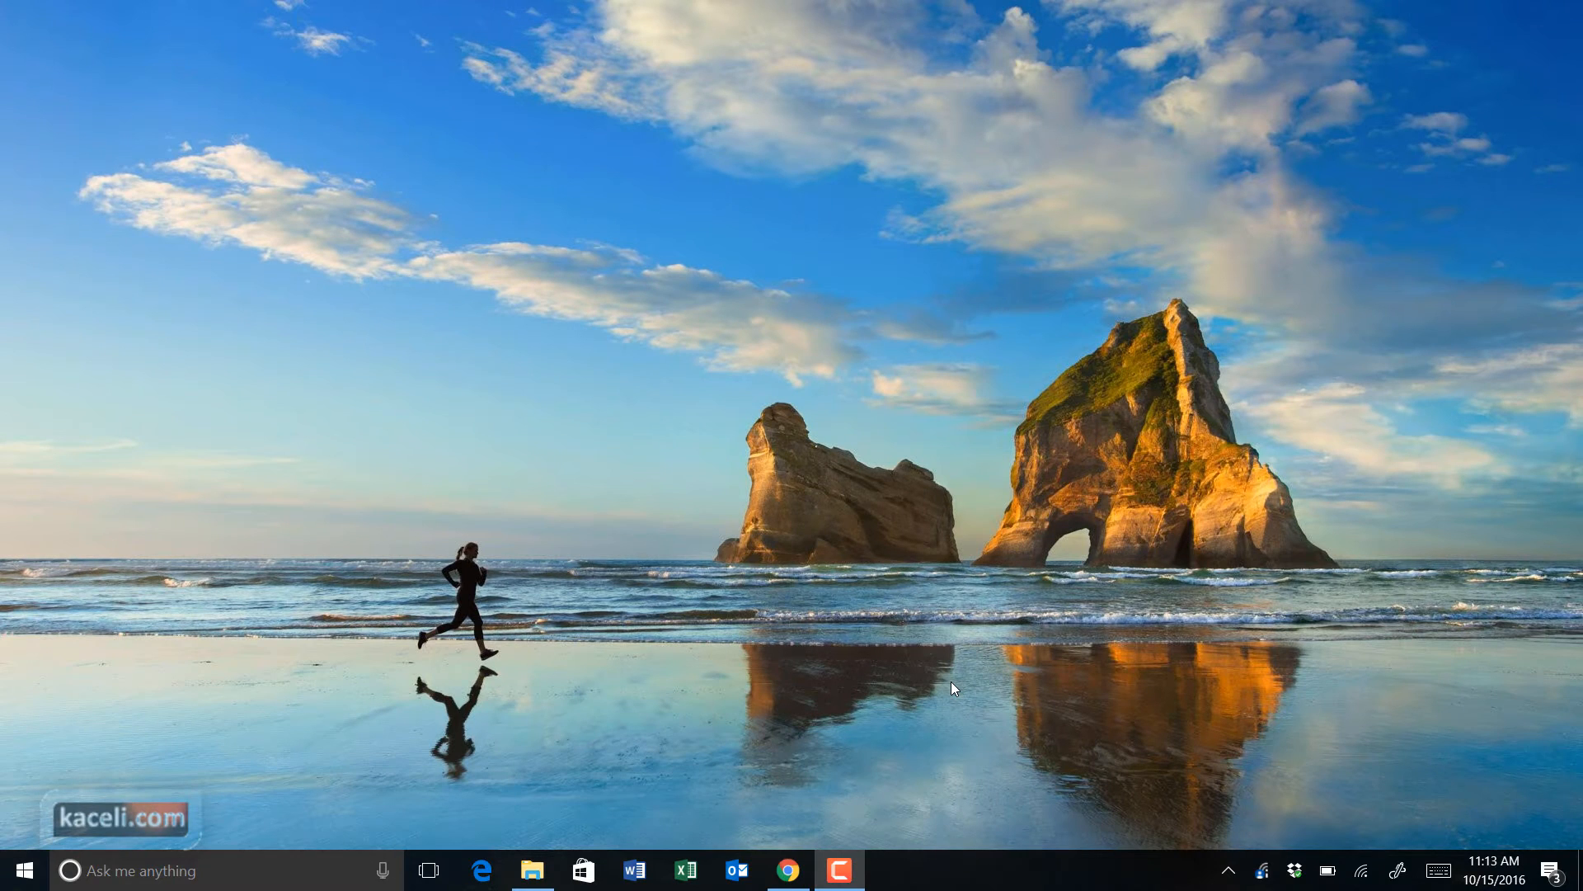
mouse_move(177, 871)
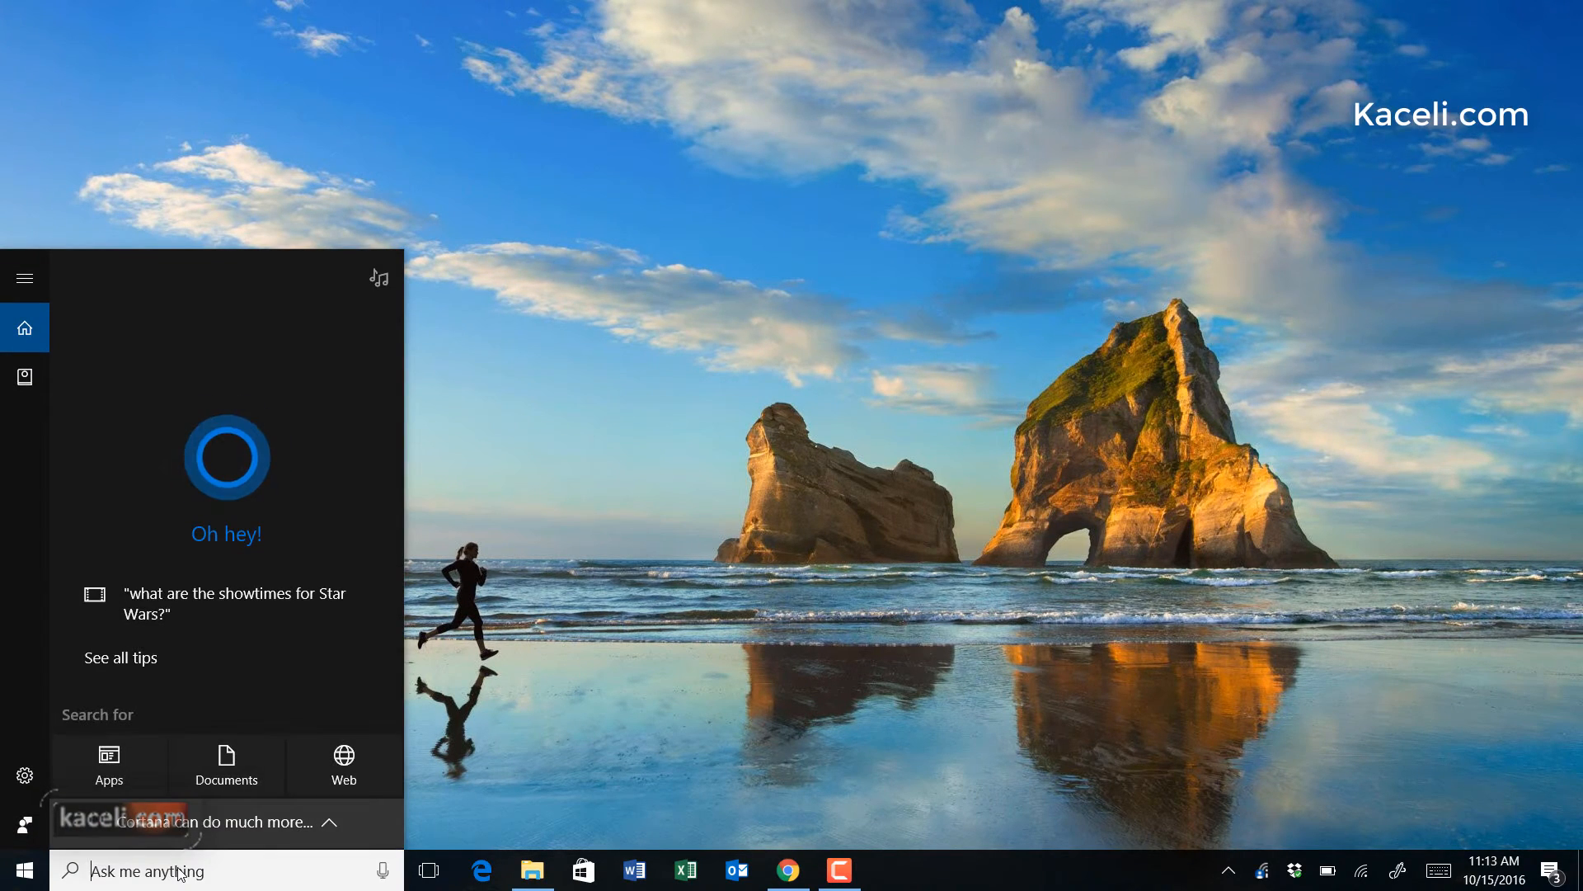
Step: Search Windows for 'power' and launch PowerPoint 2016 from the best match
text(p)
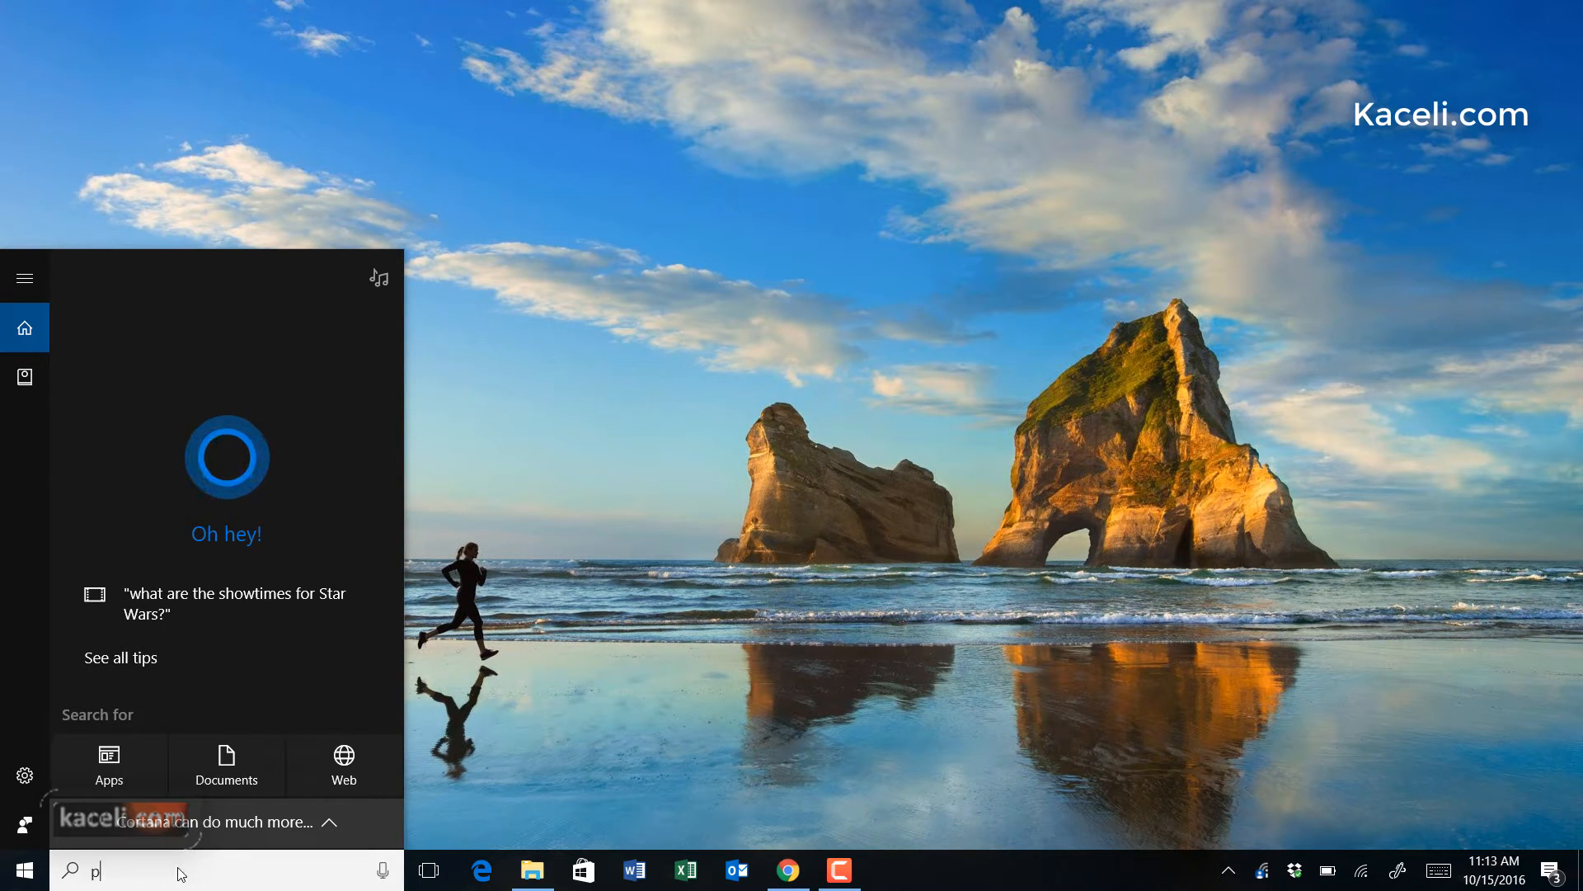
text(ower)
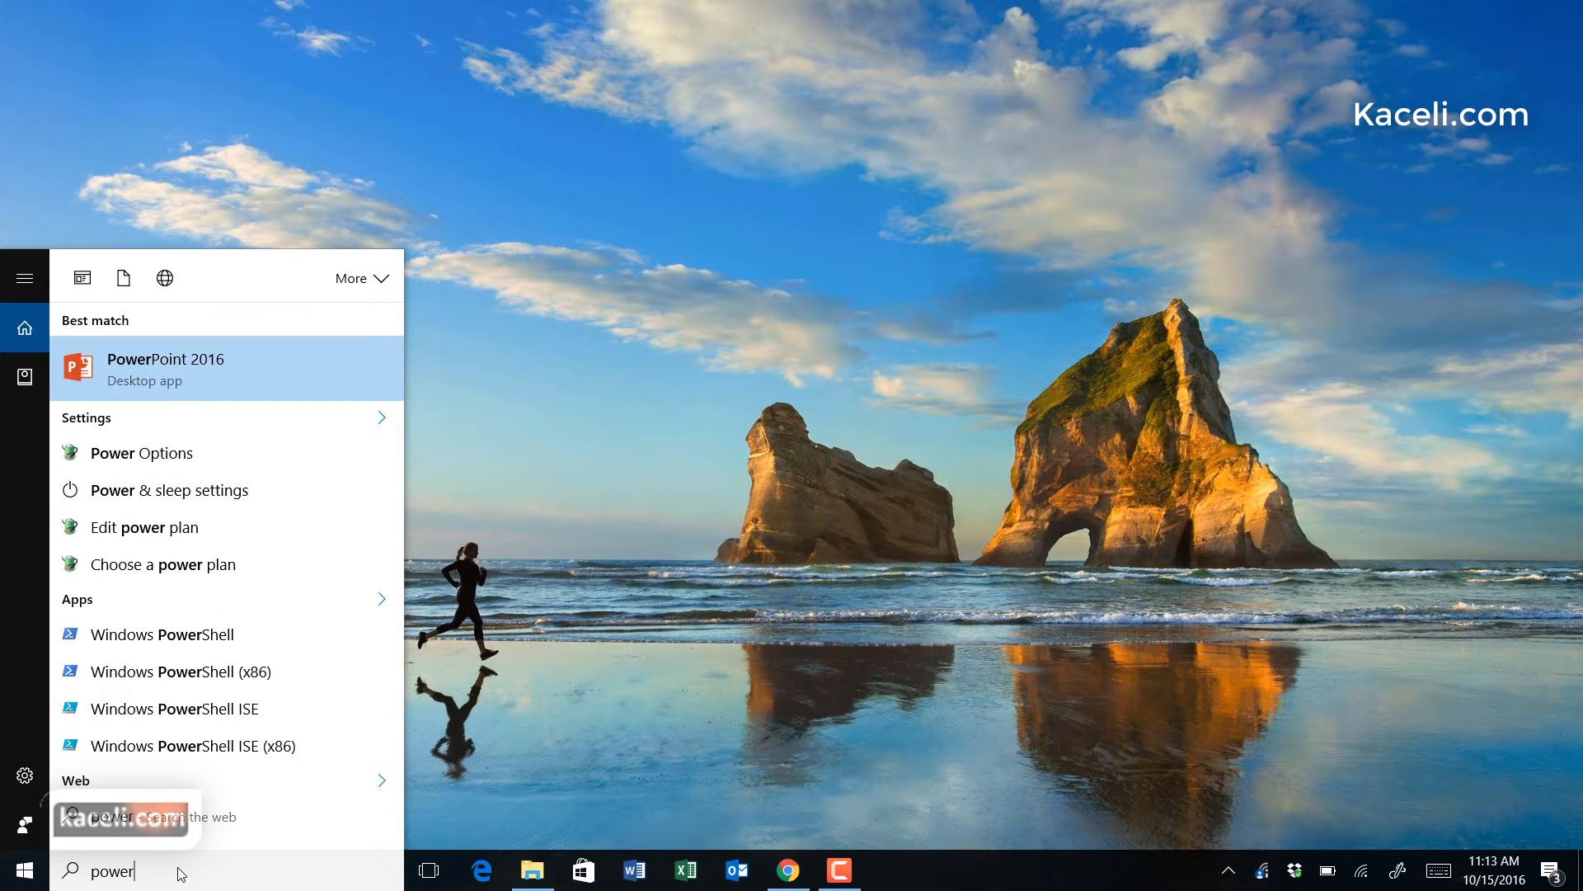
click(165, 368)
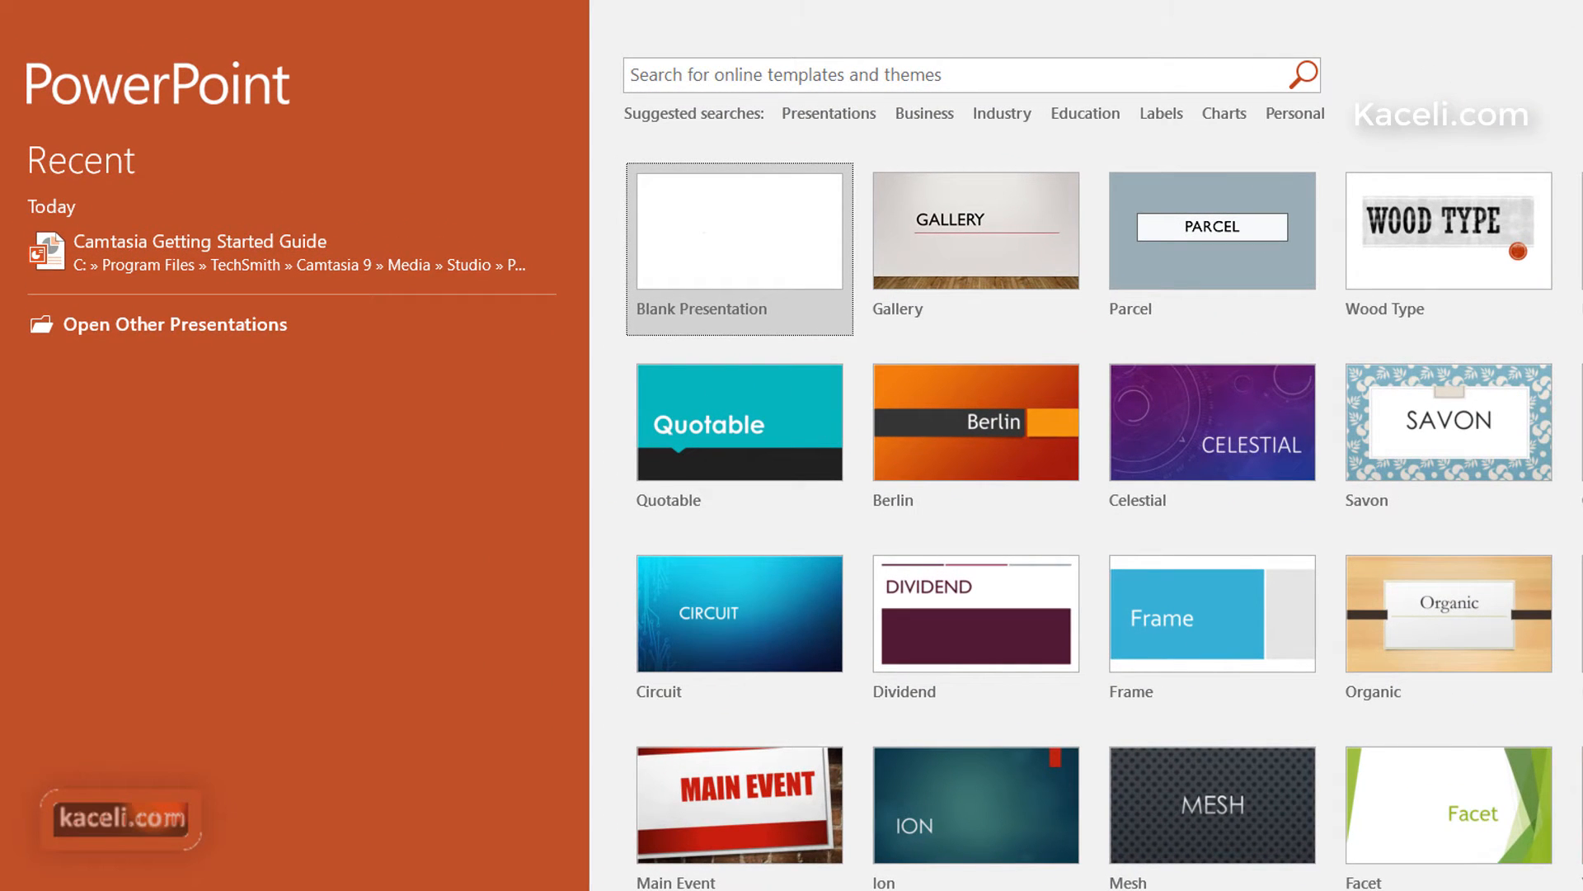
mouse_move(108, 368)
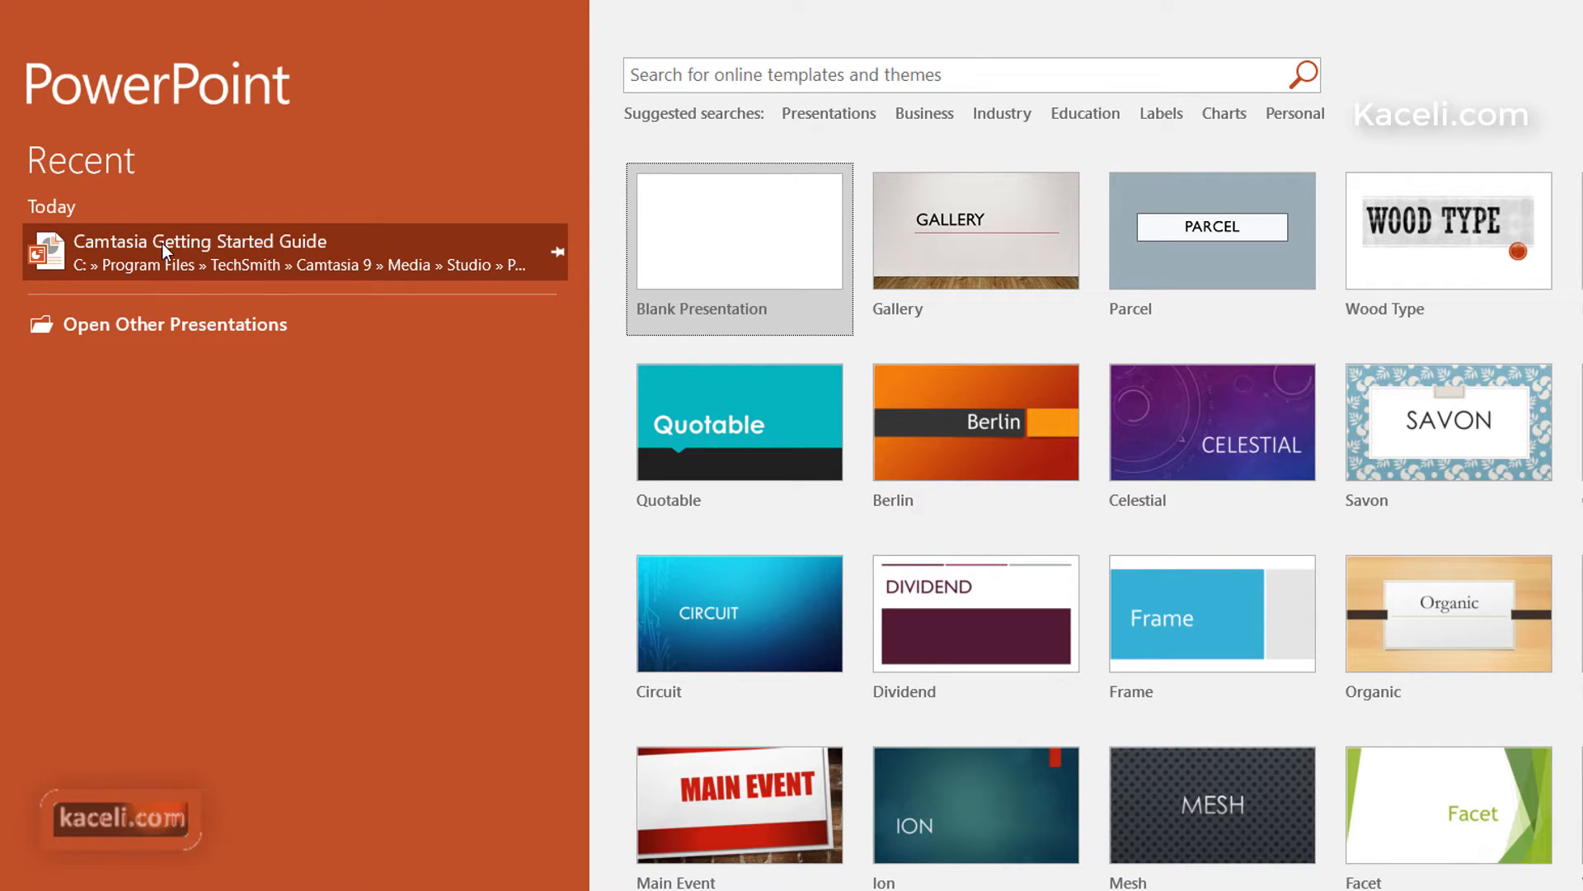
mouse_move(173, 325)
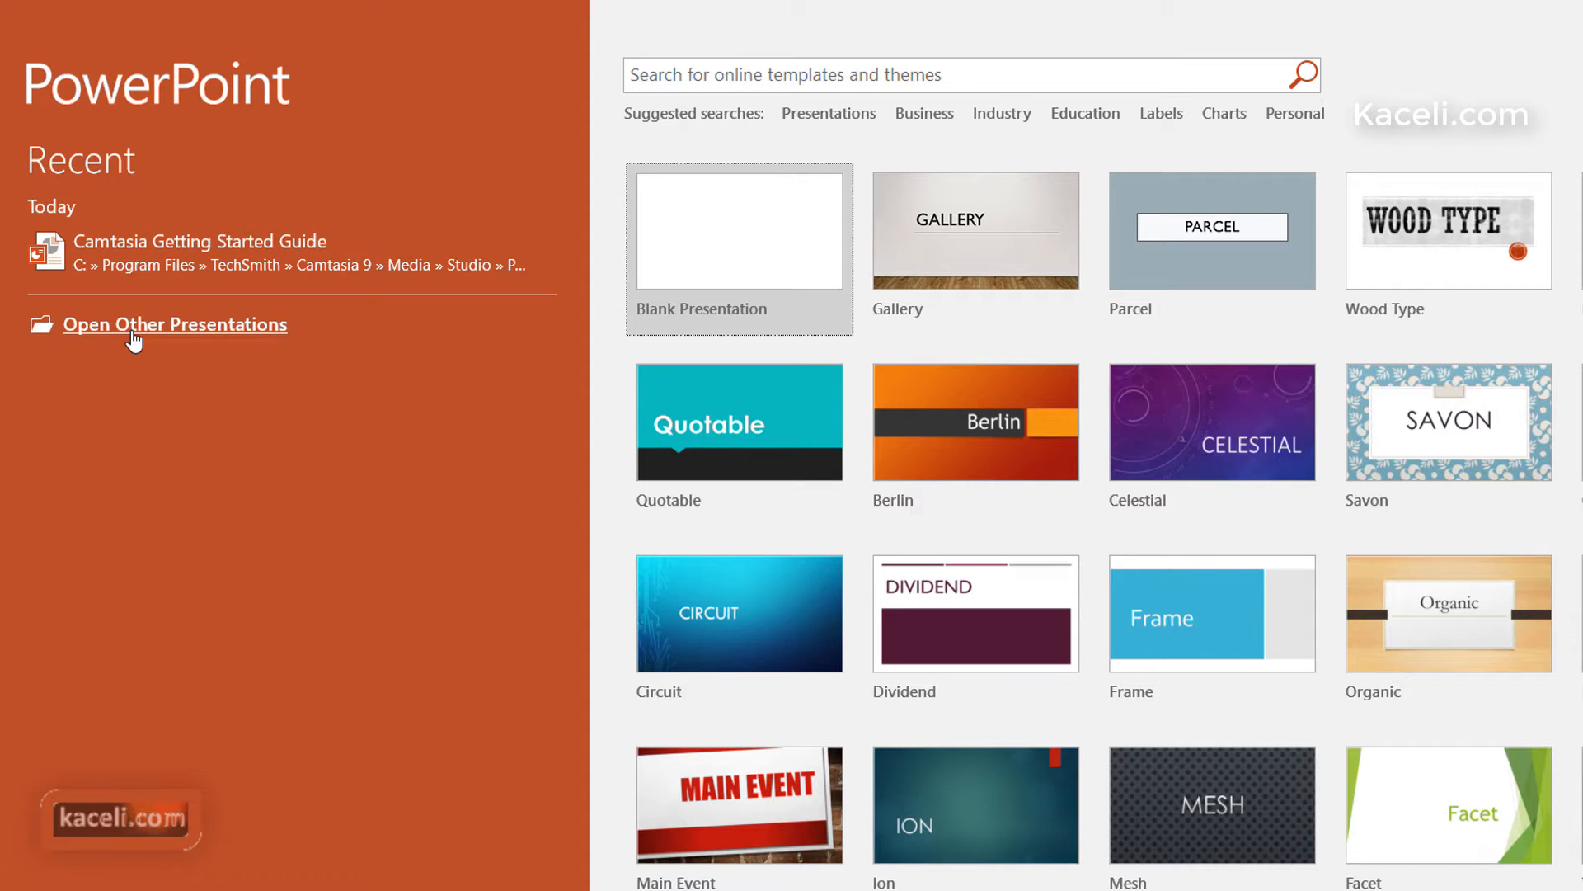
mouse_move(770, 177)
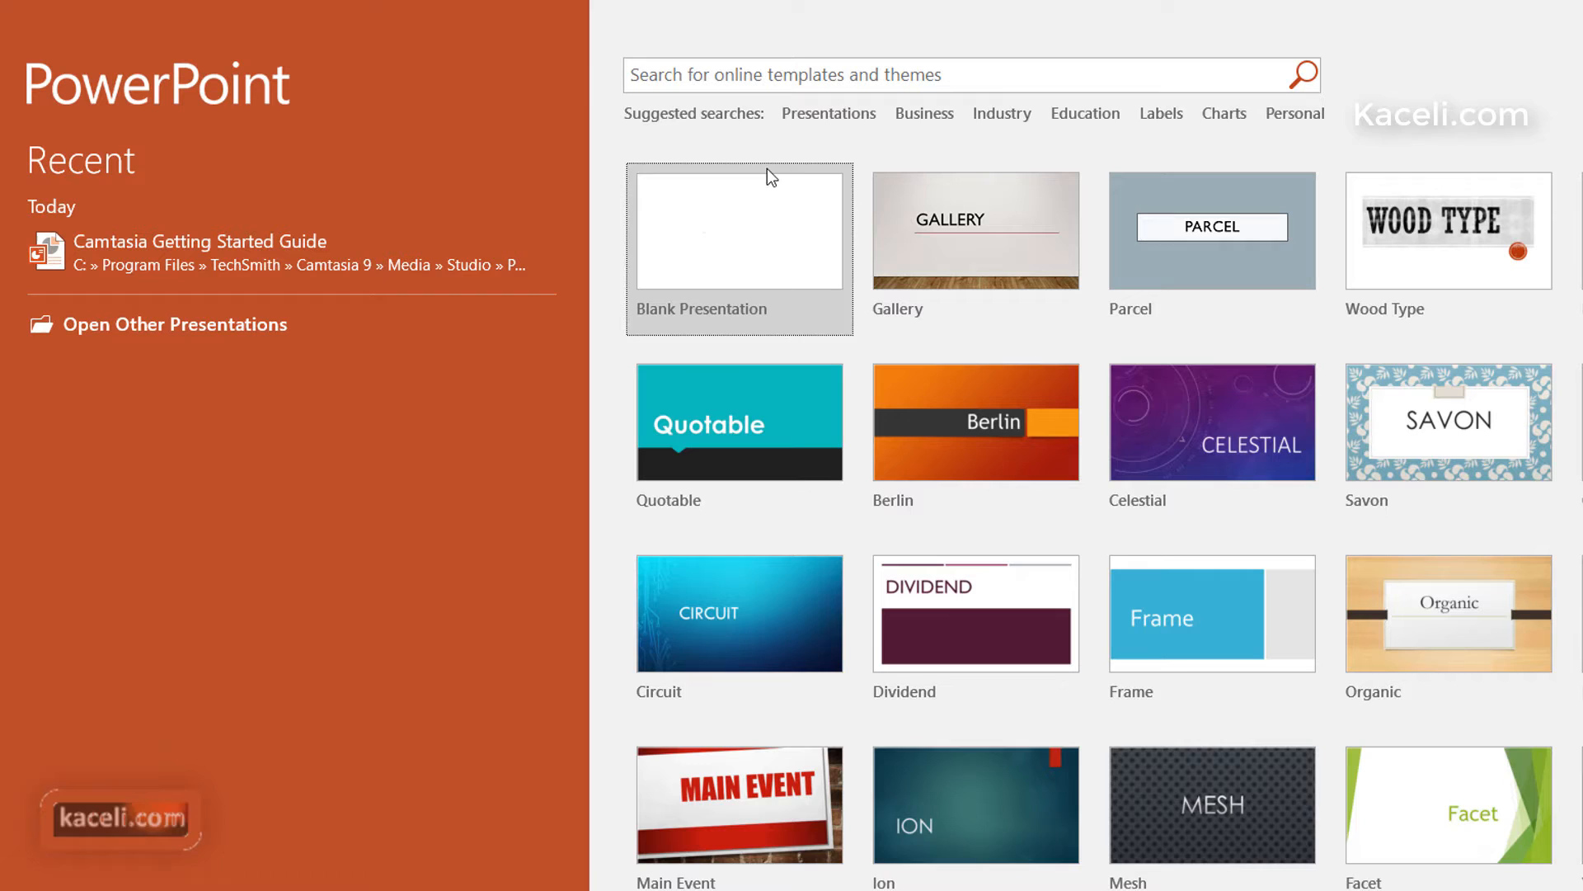
mouse_move(759, 235)
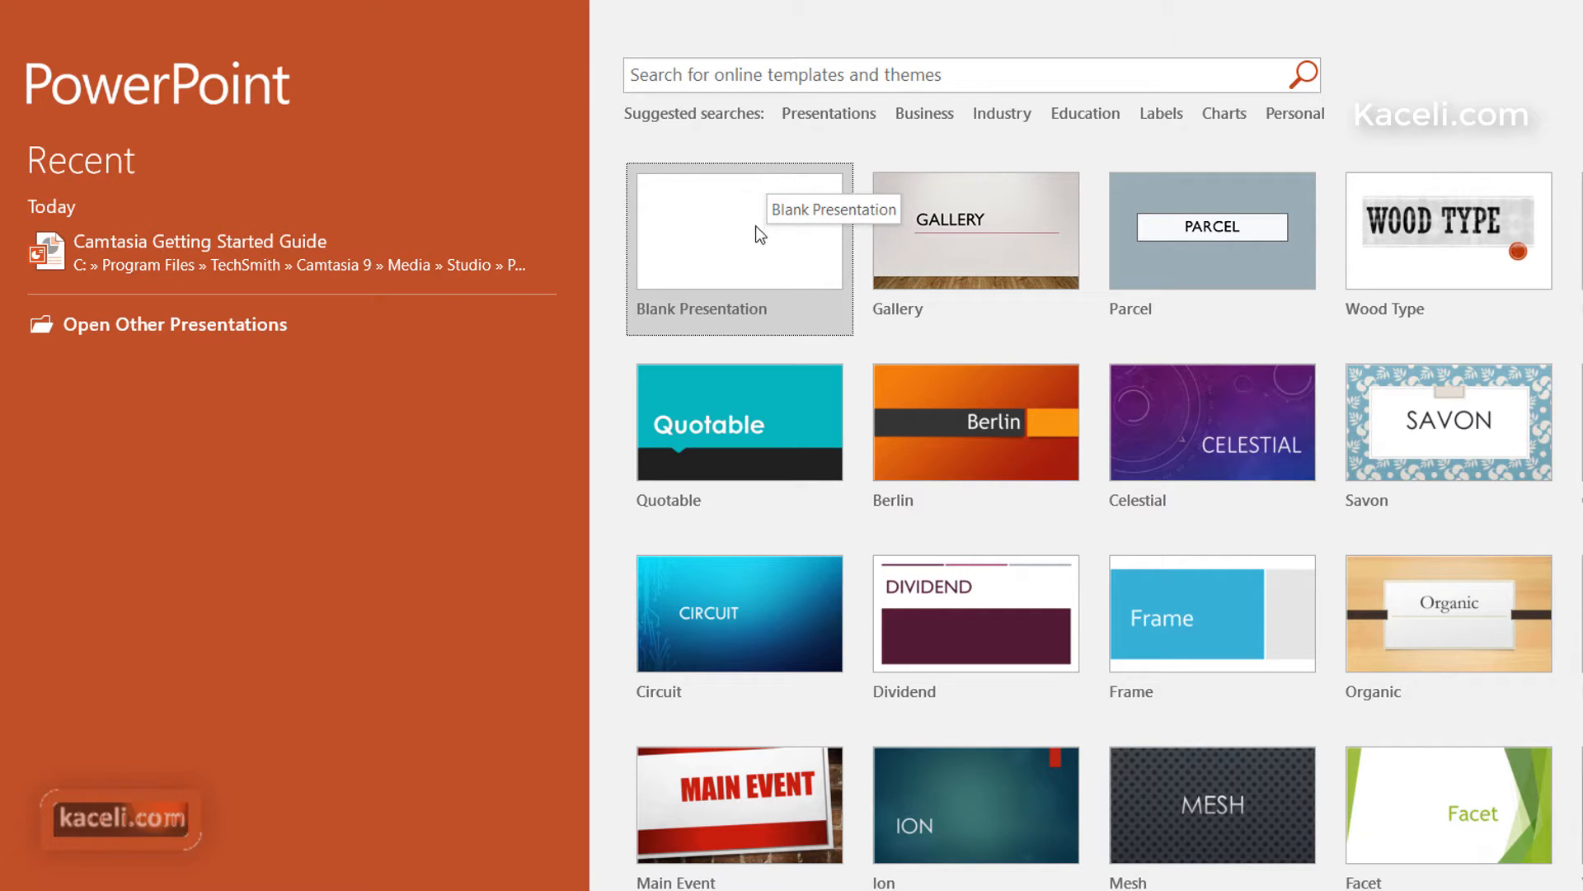
mouse_move(1285, 346)
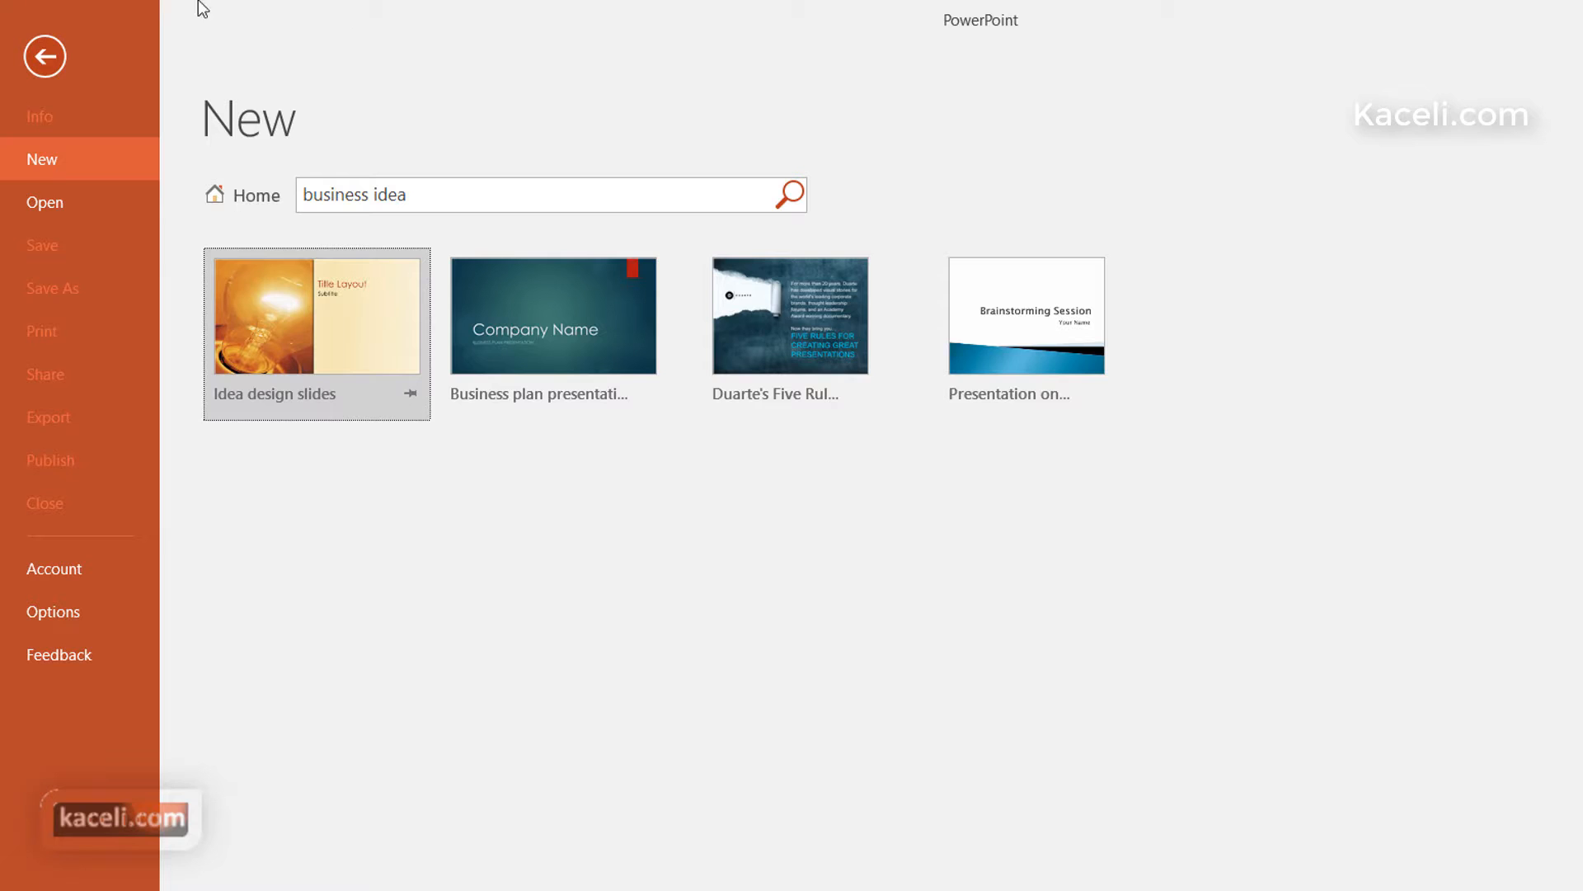
click(45, 56)
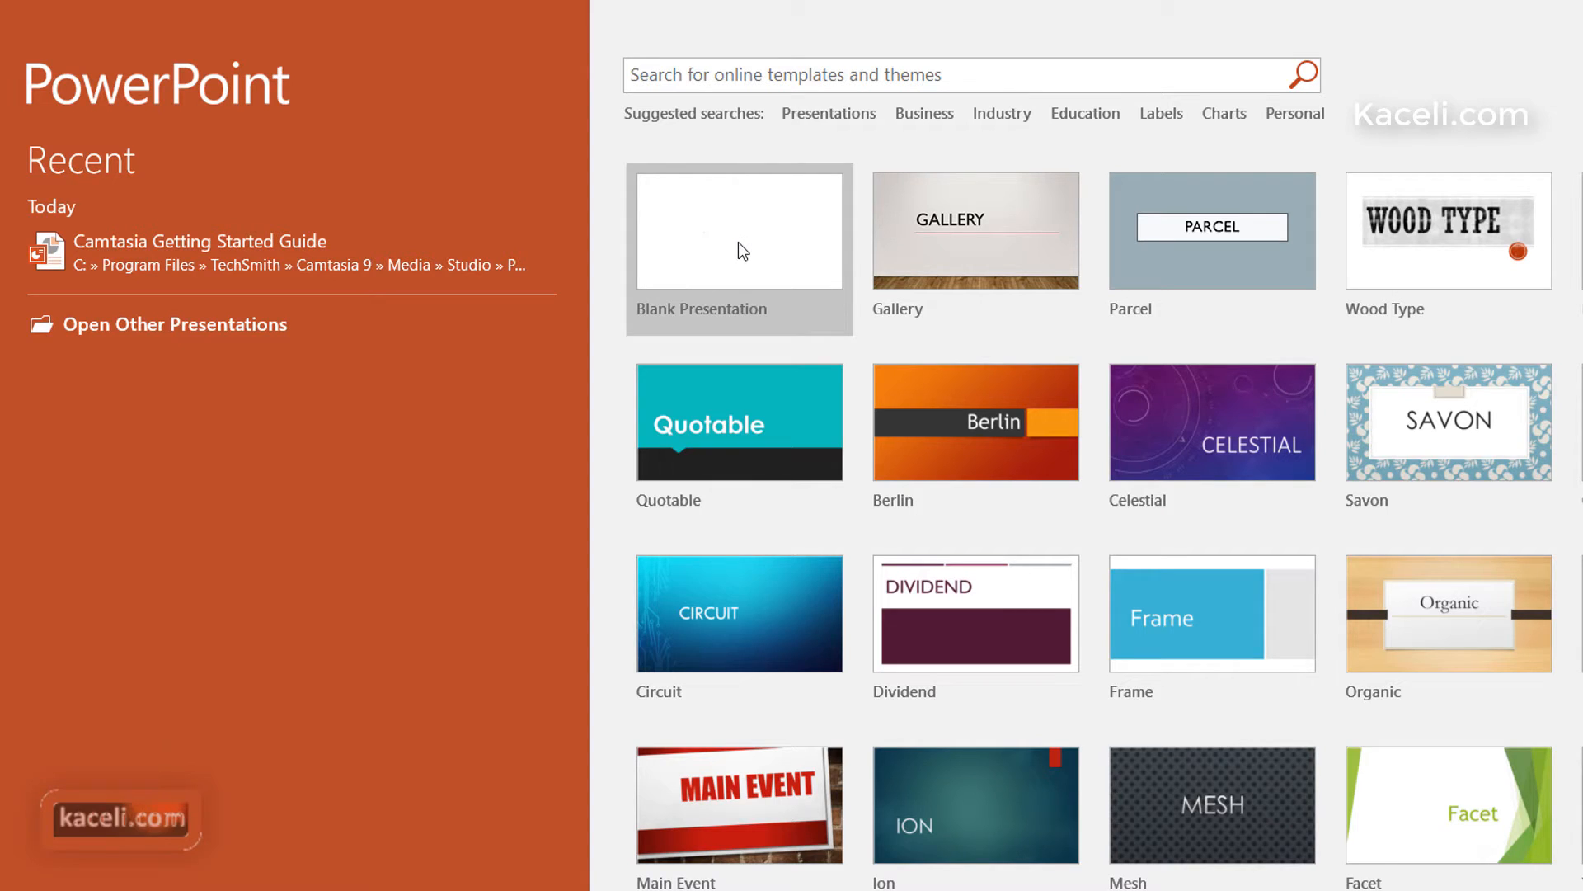
Step: Start a new Blank Presentation from the start screen
click(739, 231)
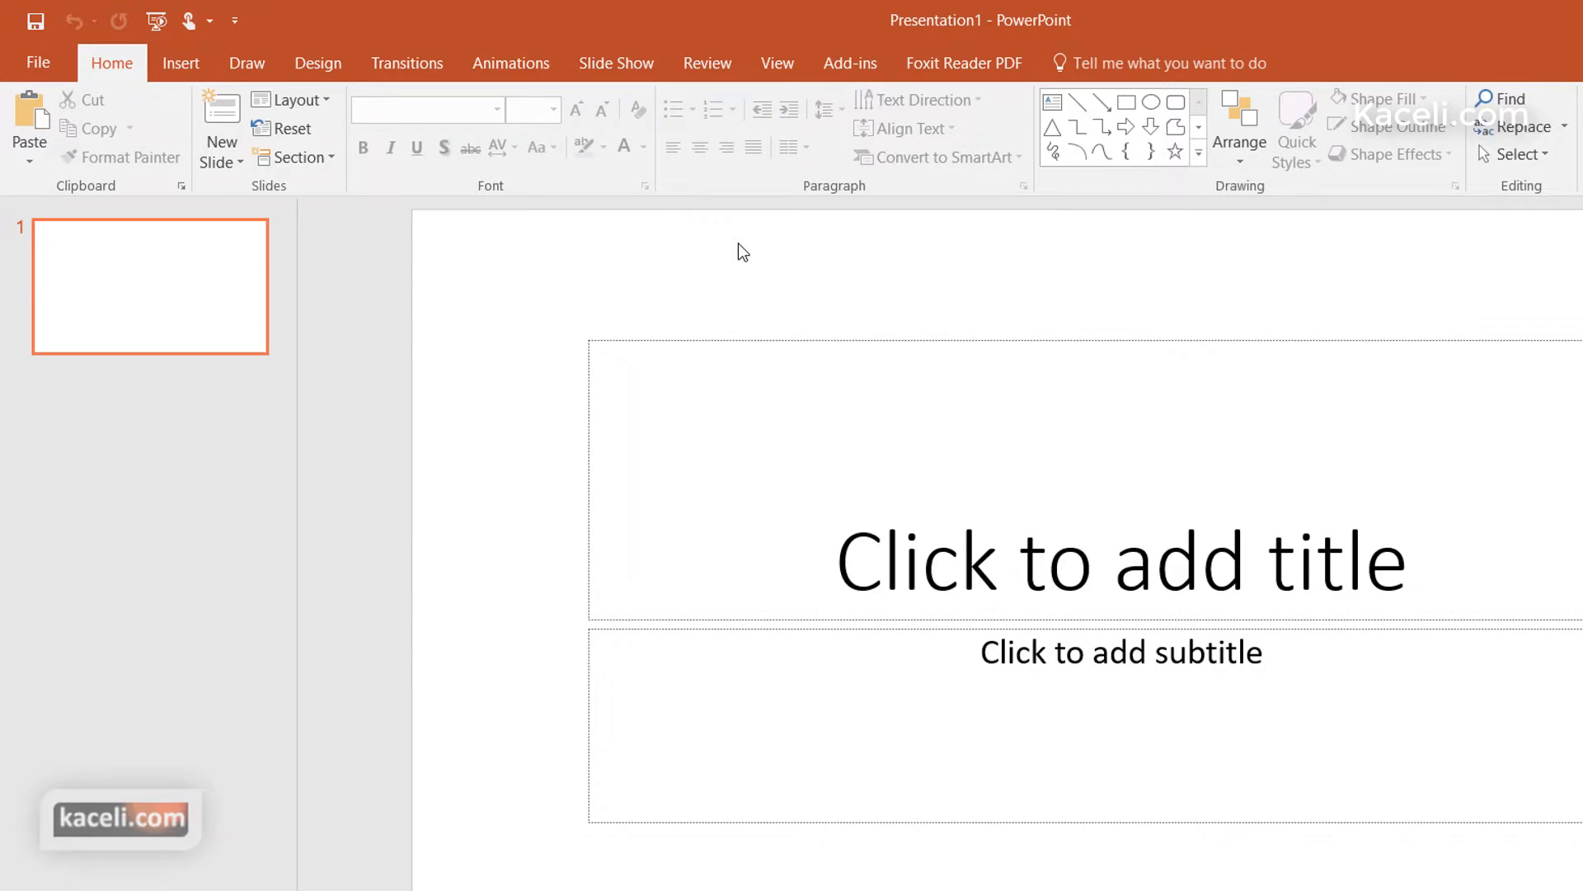
mouse_move(297, 429)
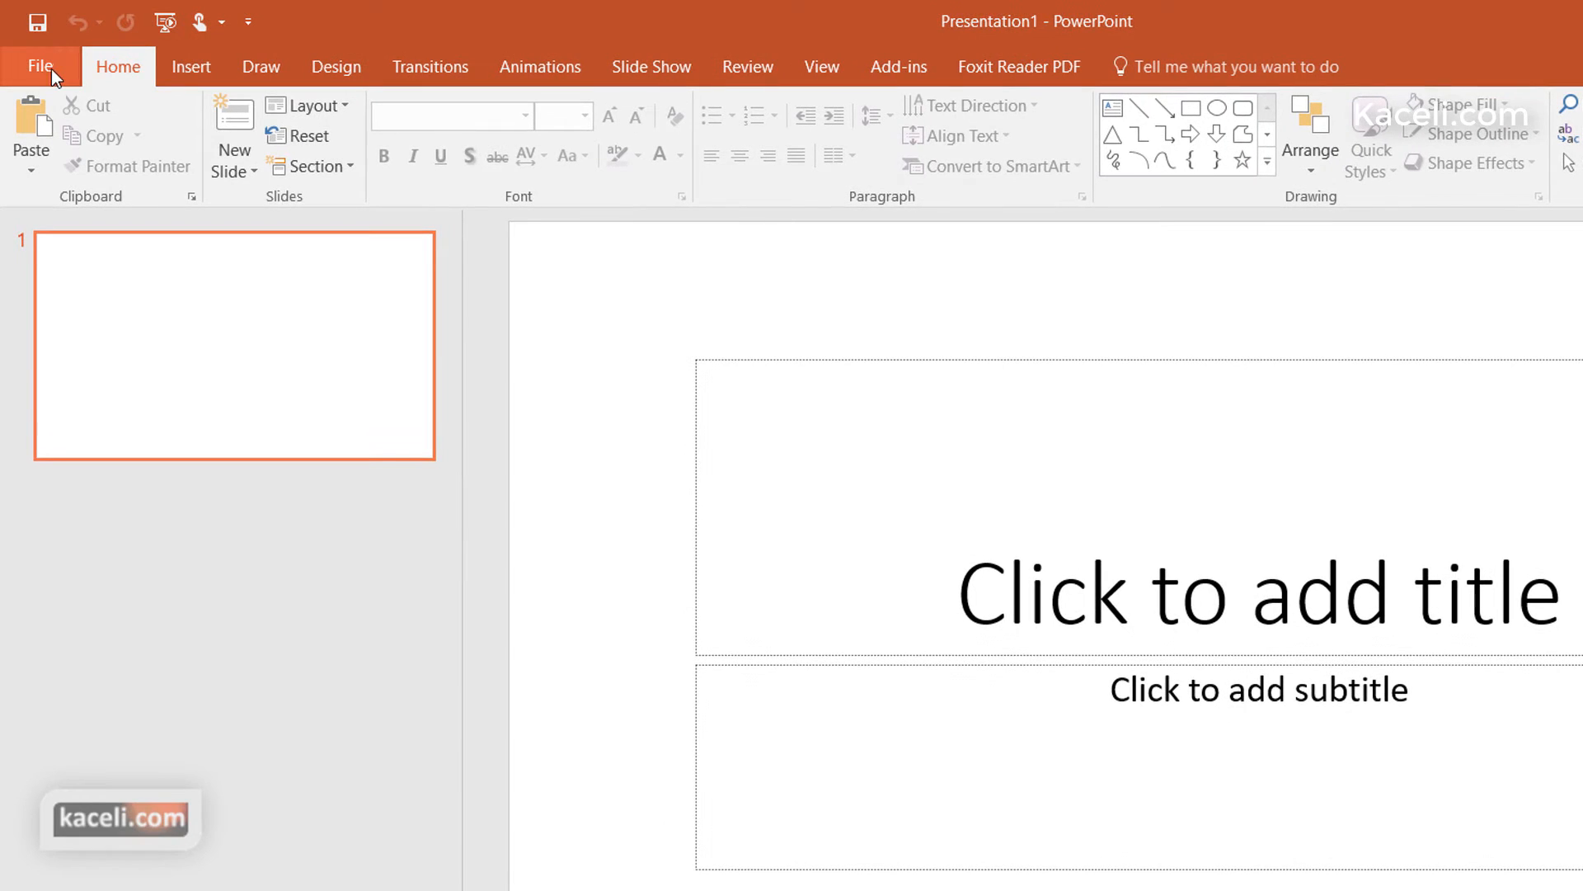
click(38, 66)
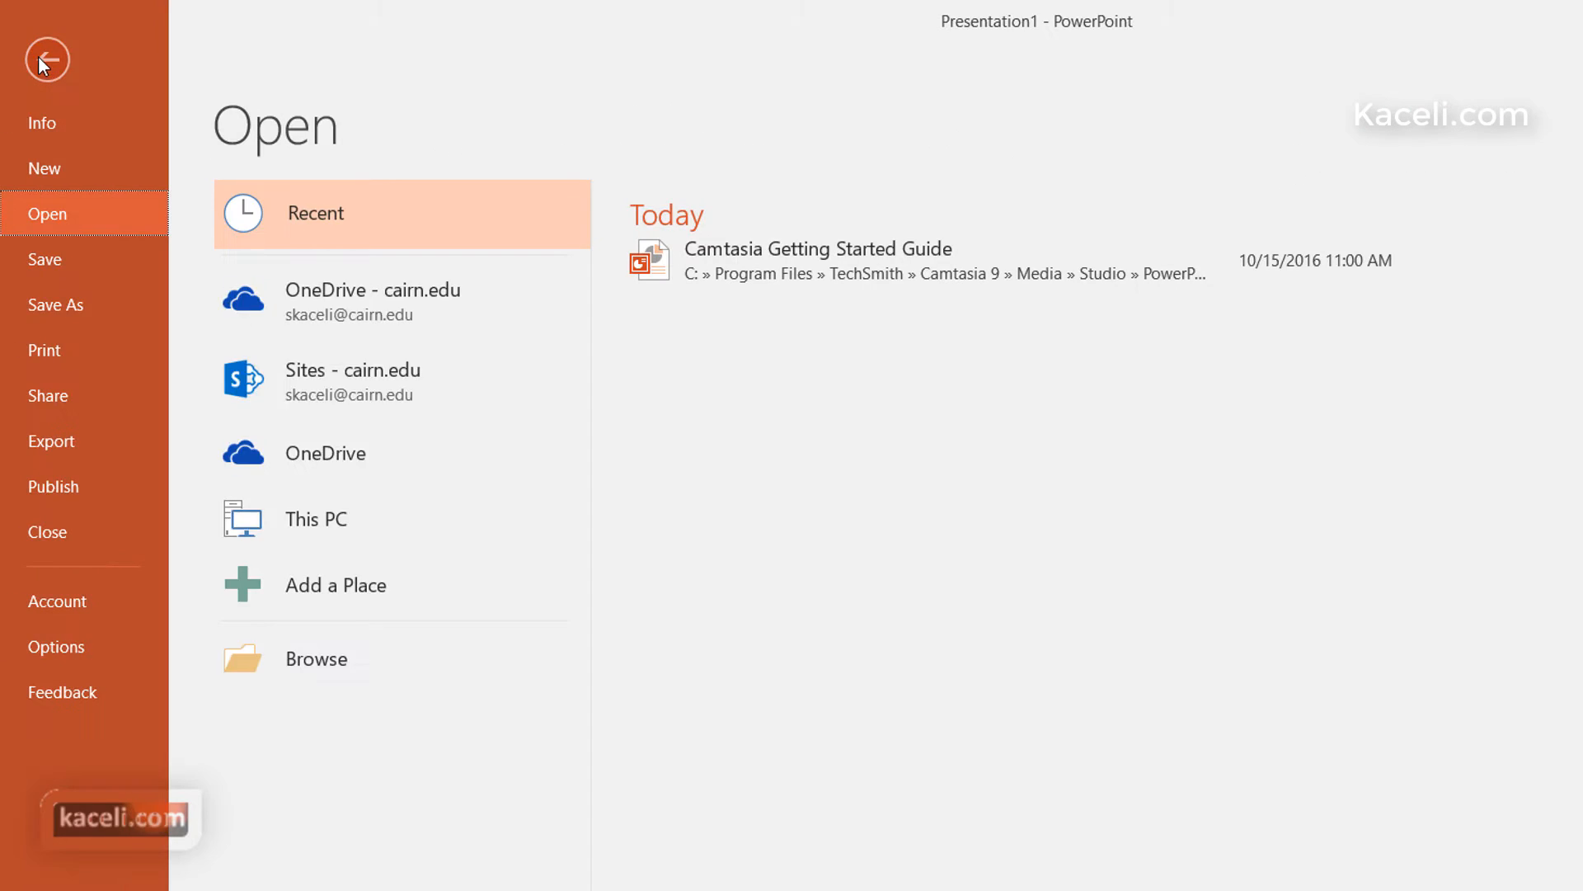
click(47, 59)
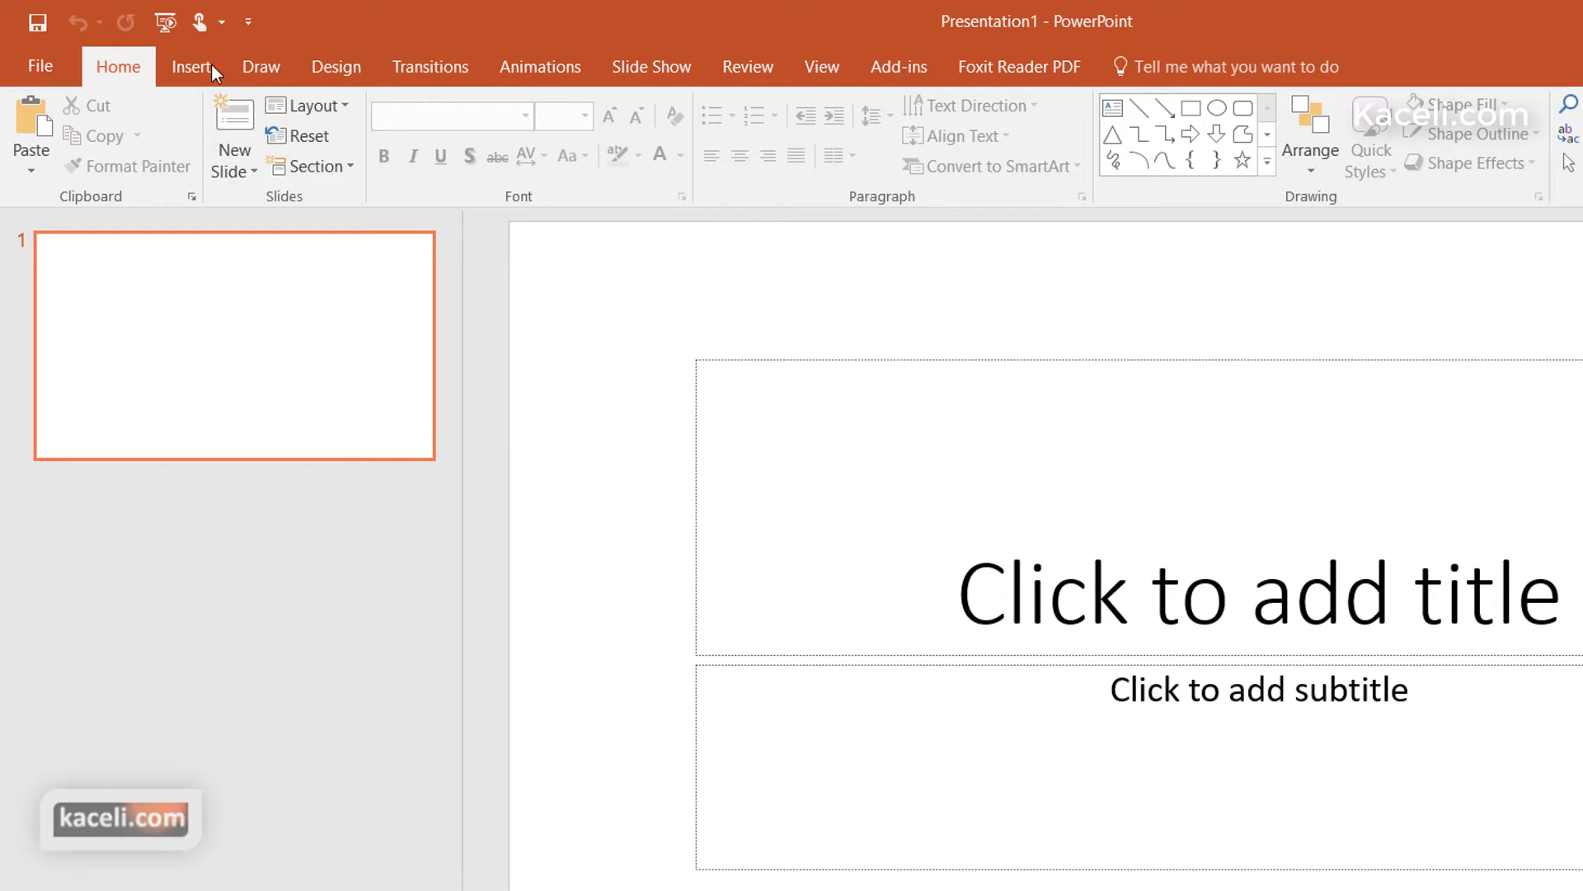
click(260, 66)
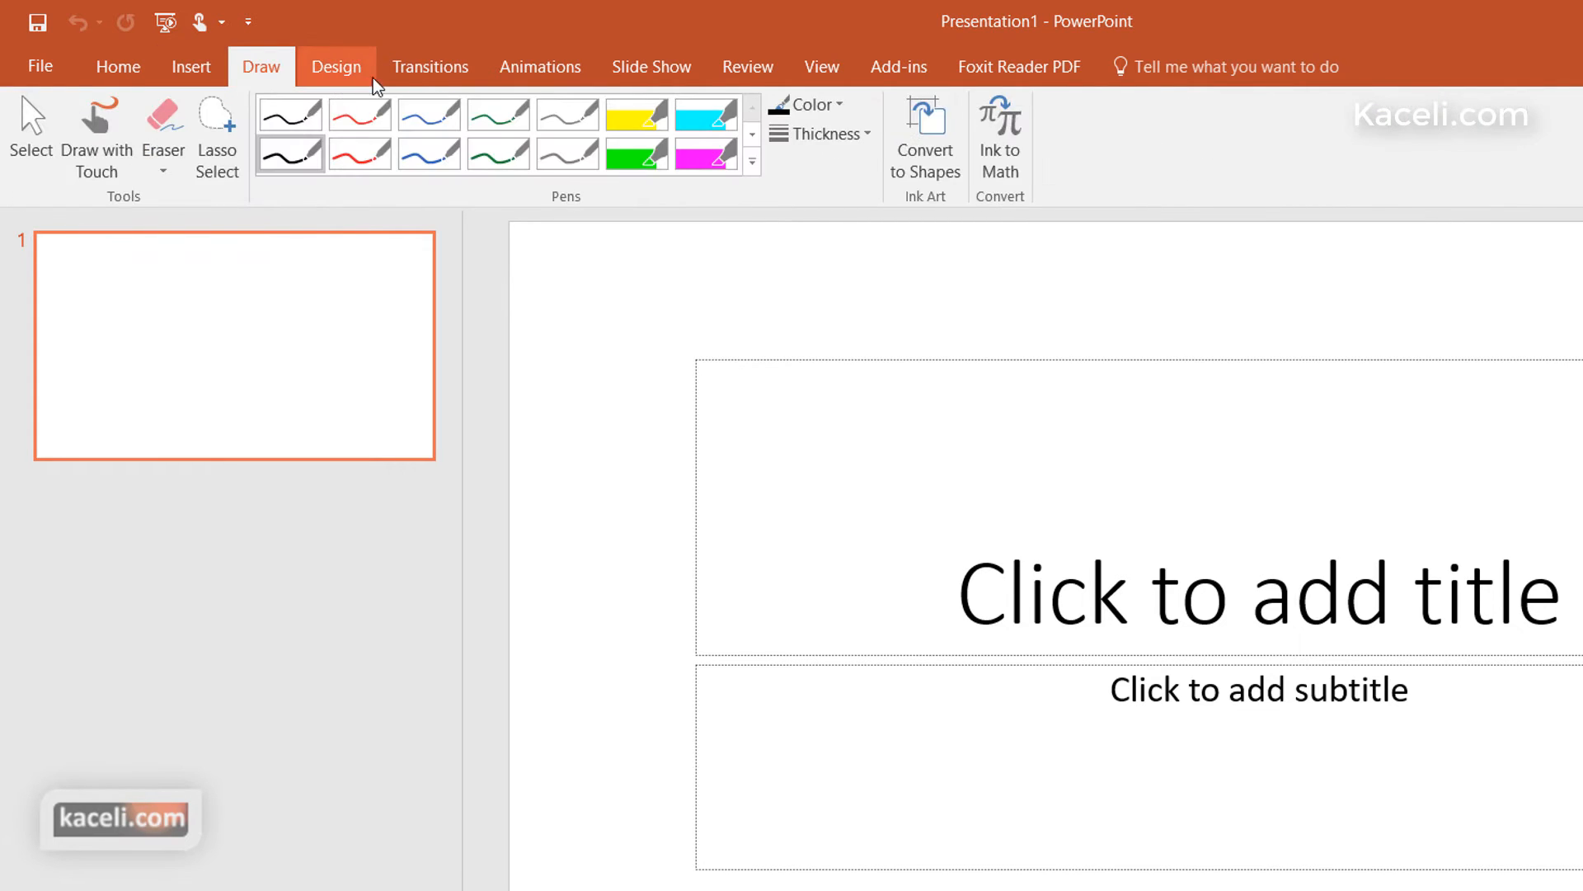
click(539, 66)
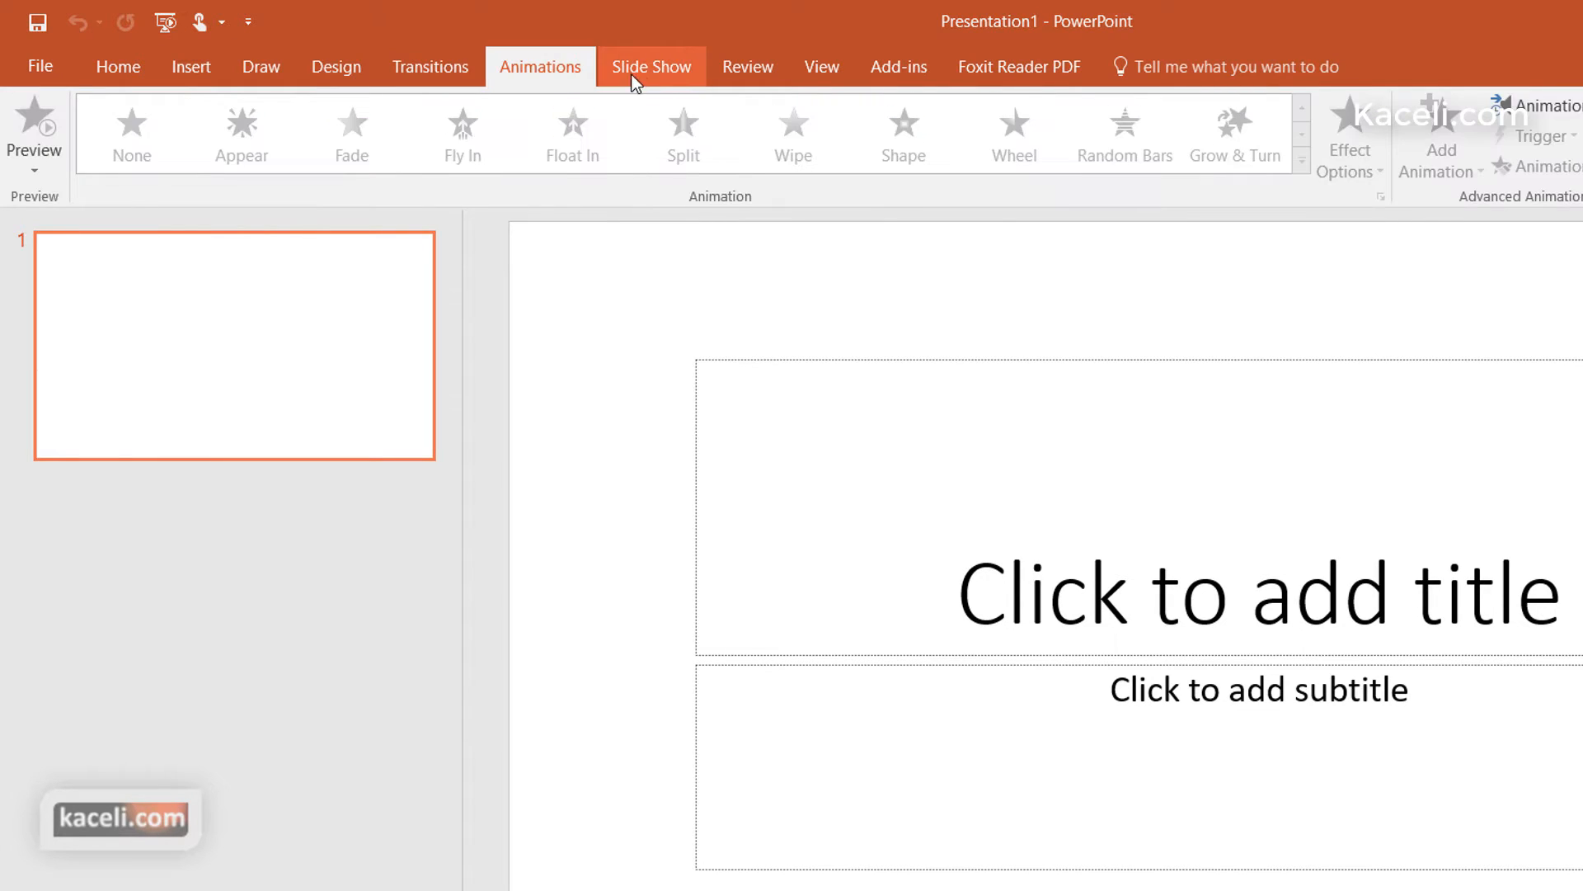
click(118, 66)
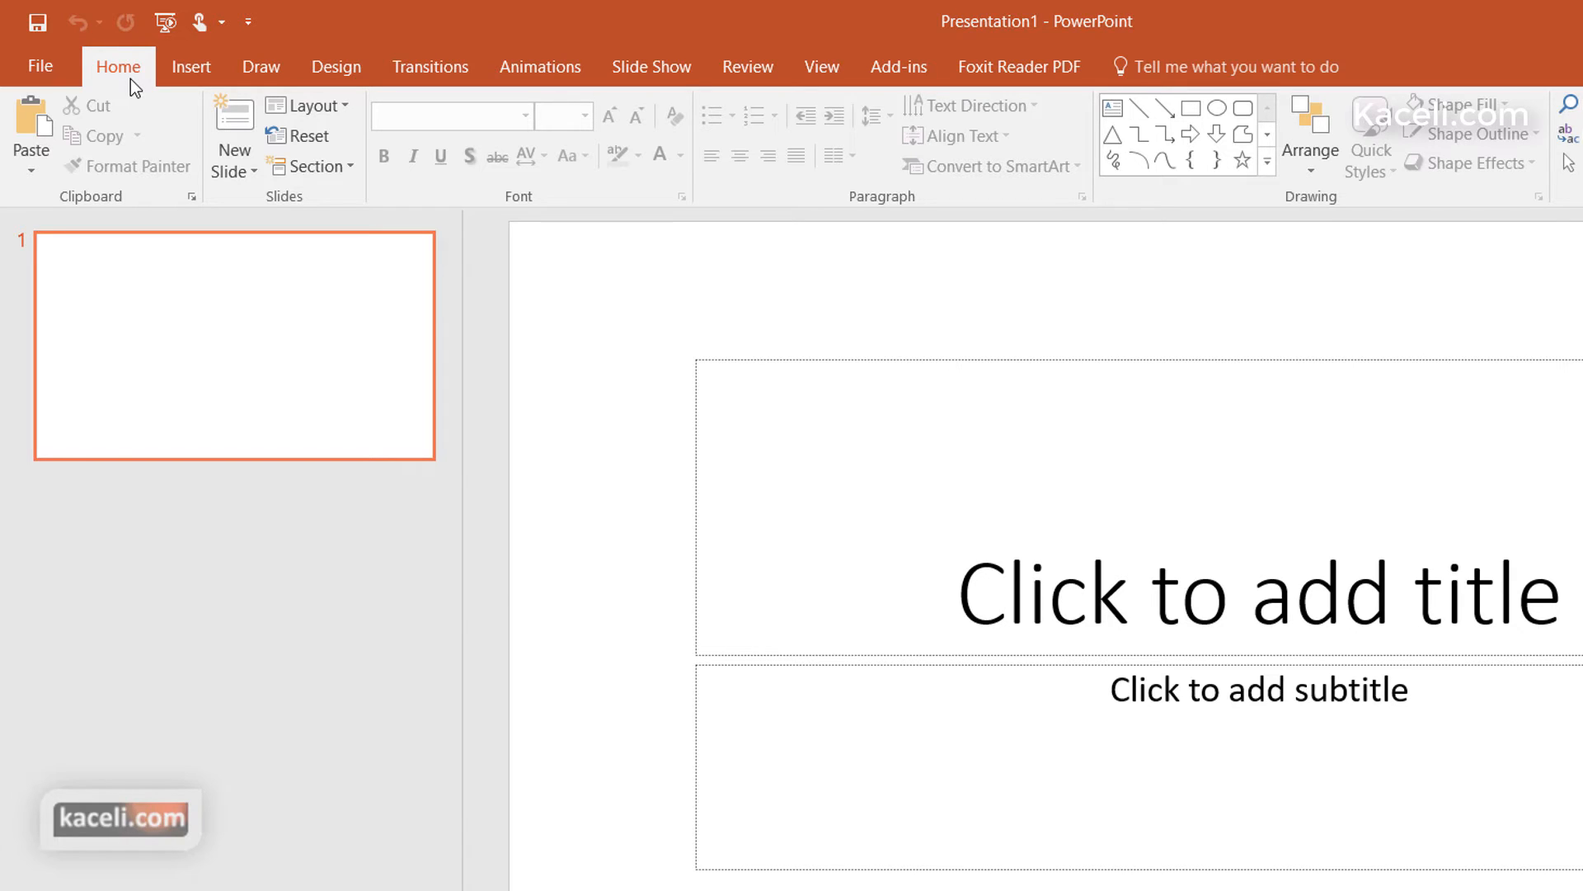
mouse_move(233, 121)
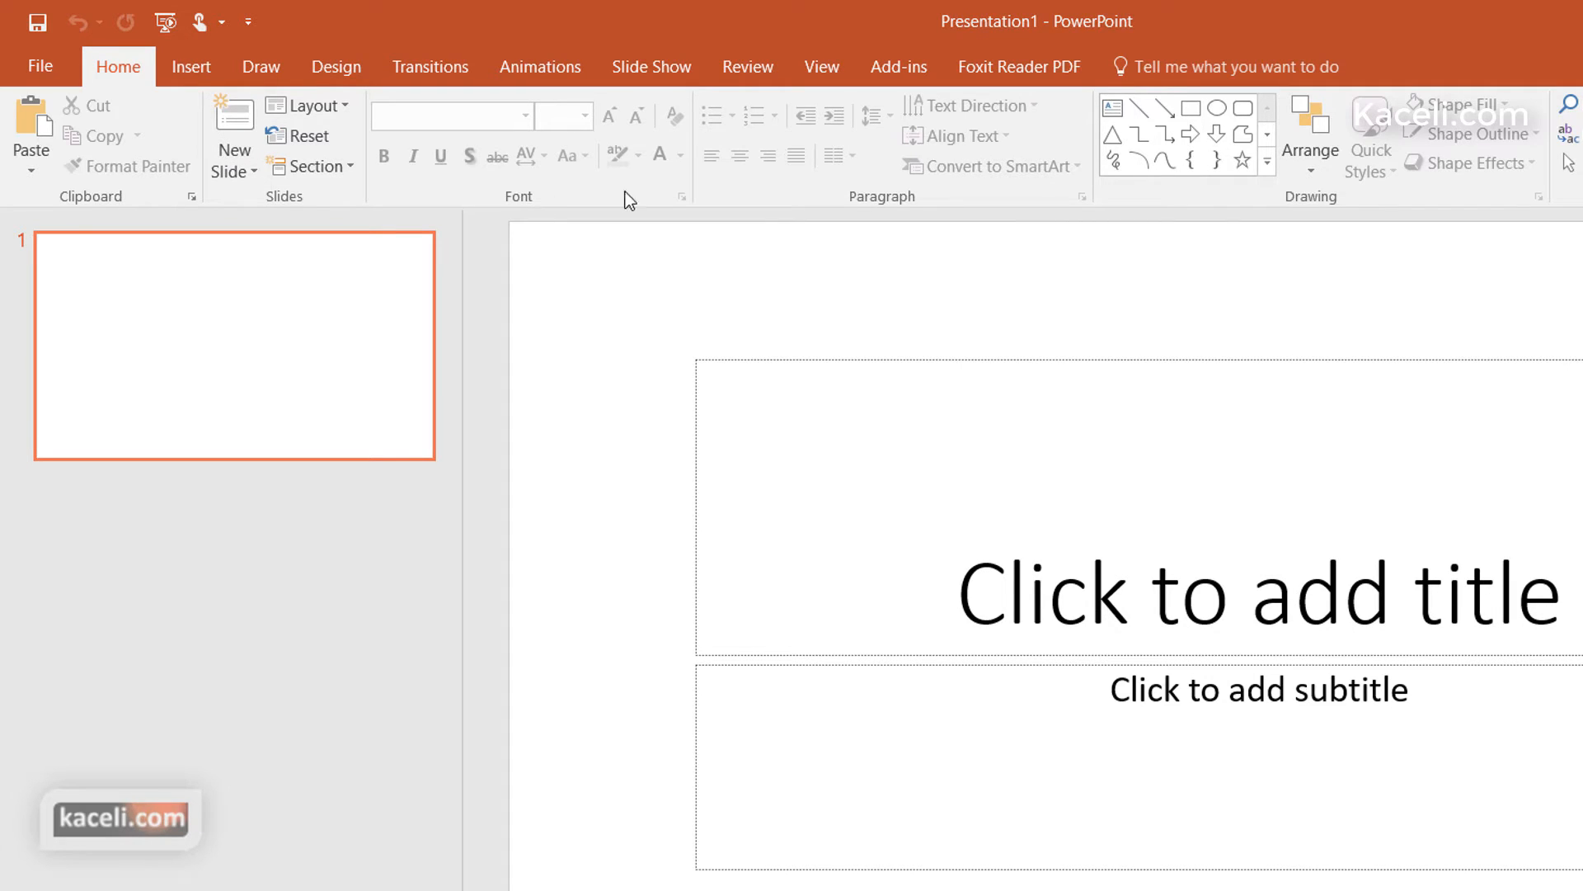
mouse_move(1569, 161)
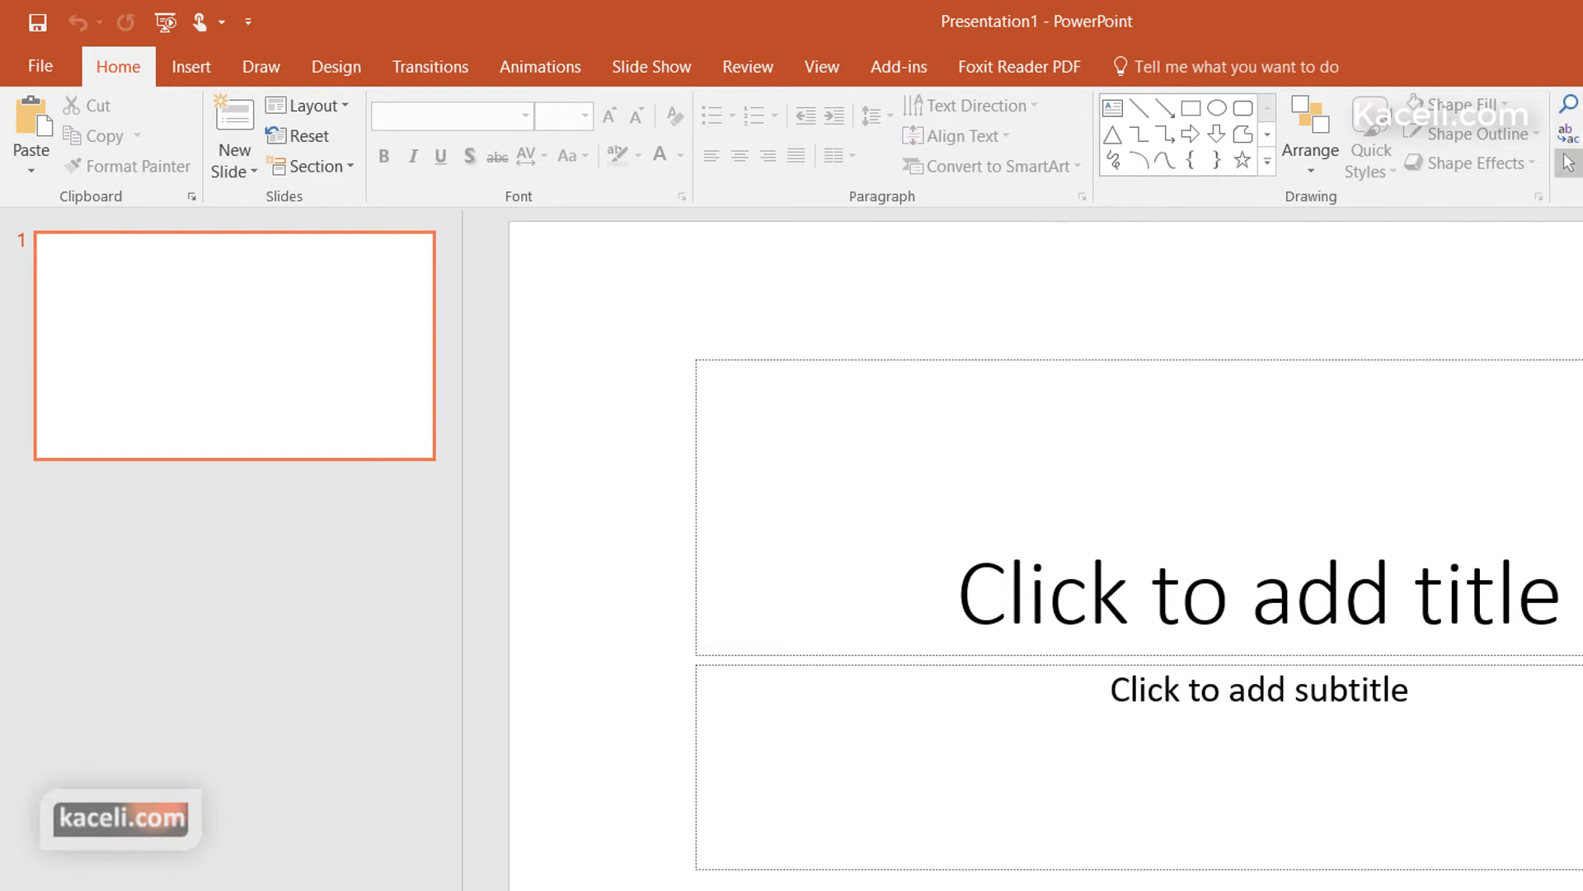
click(191, 66)
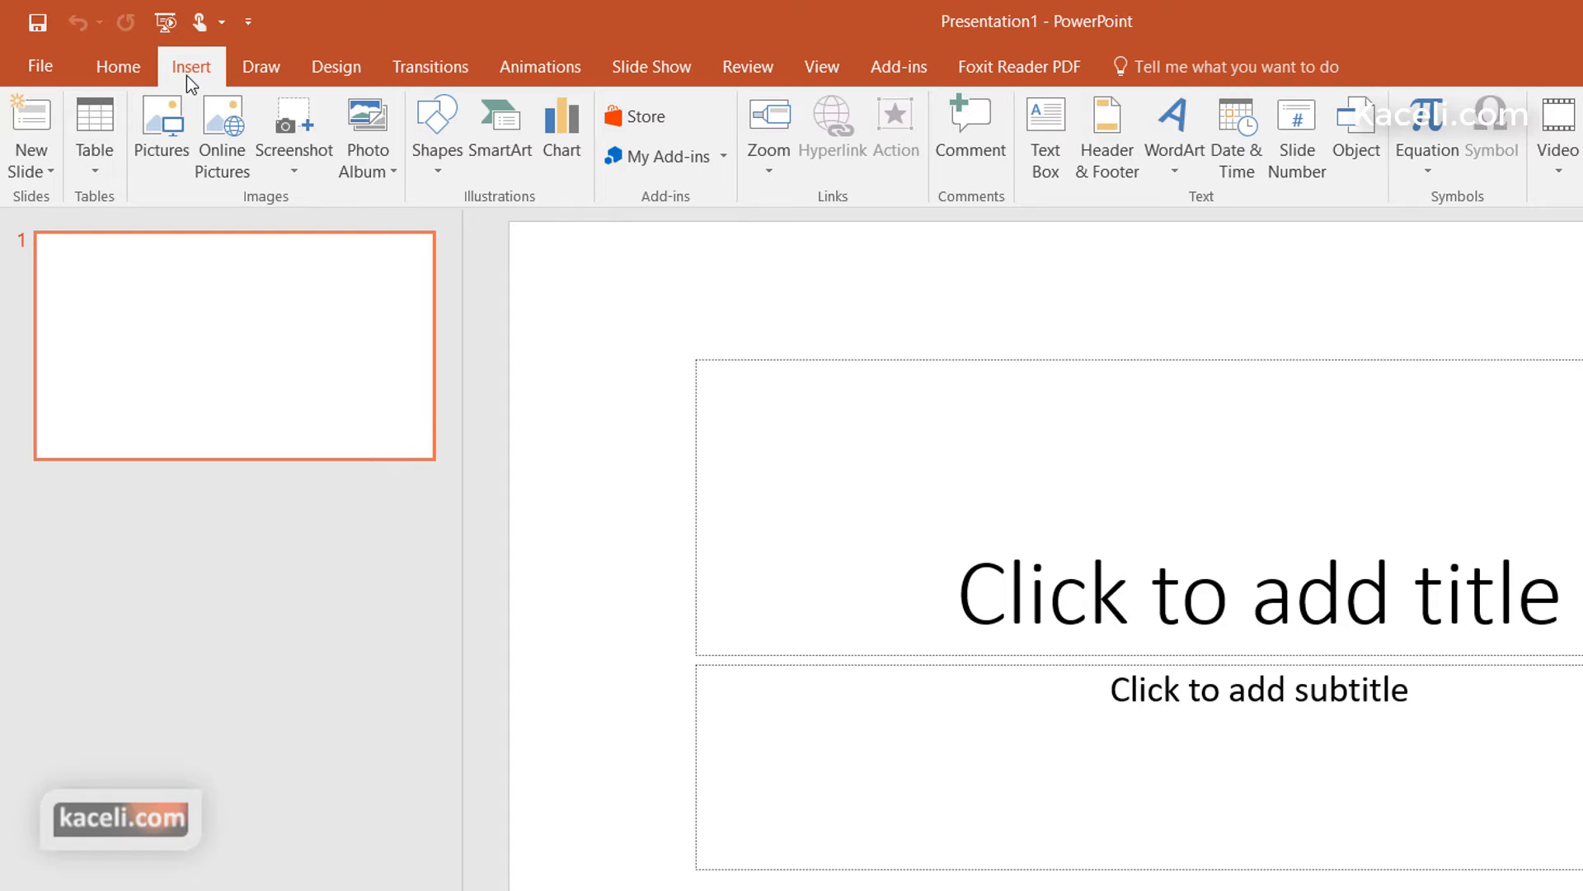
mouse_move(261, 66)
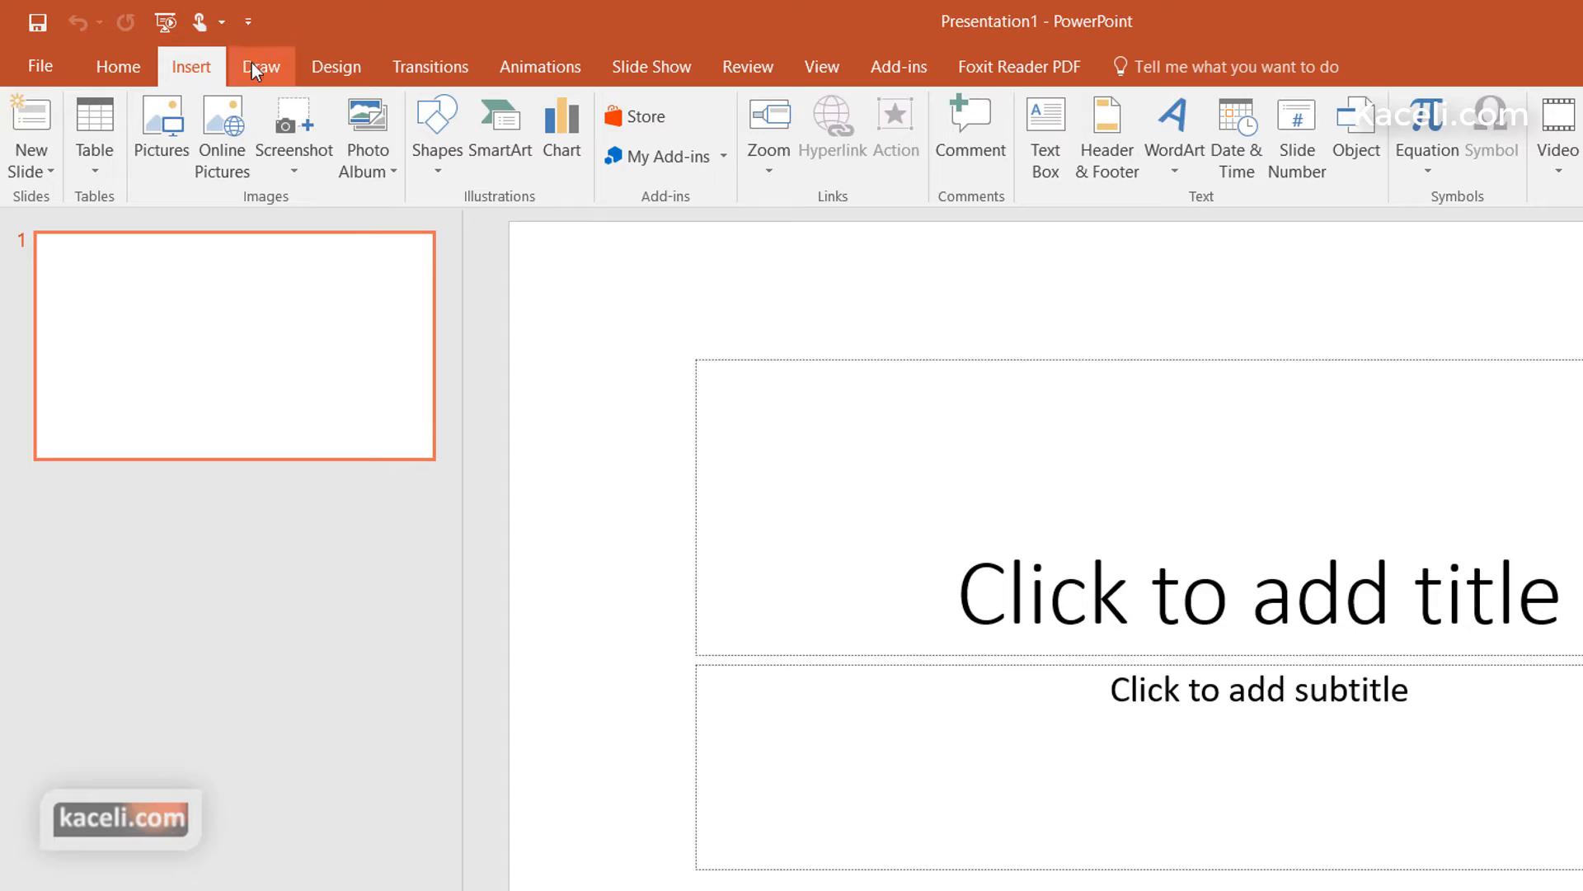
click(429, 66)
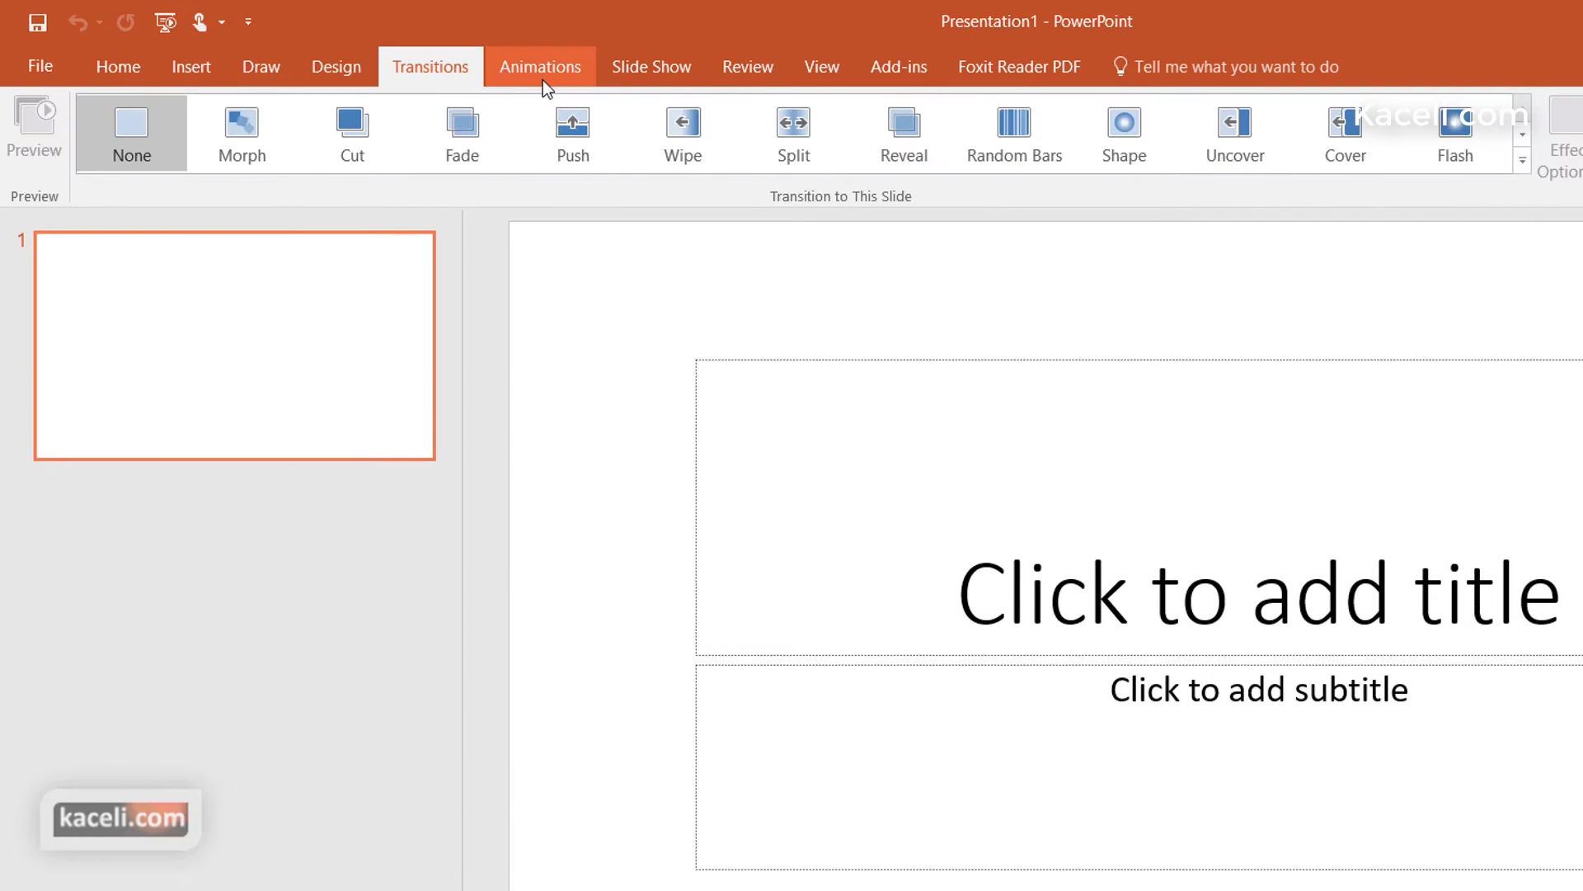
mouse_move(914, 187)
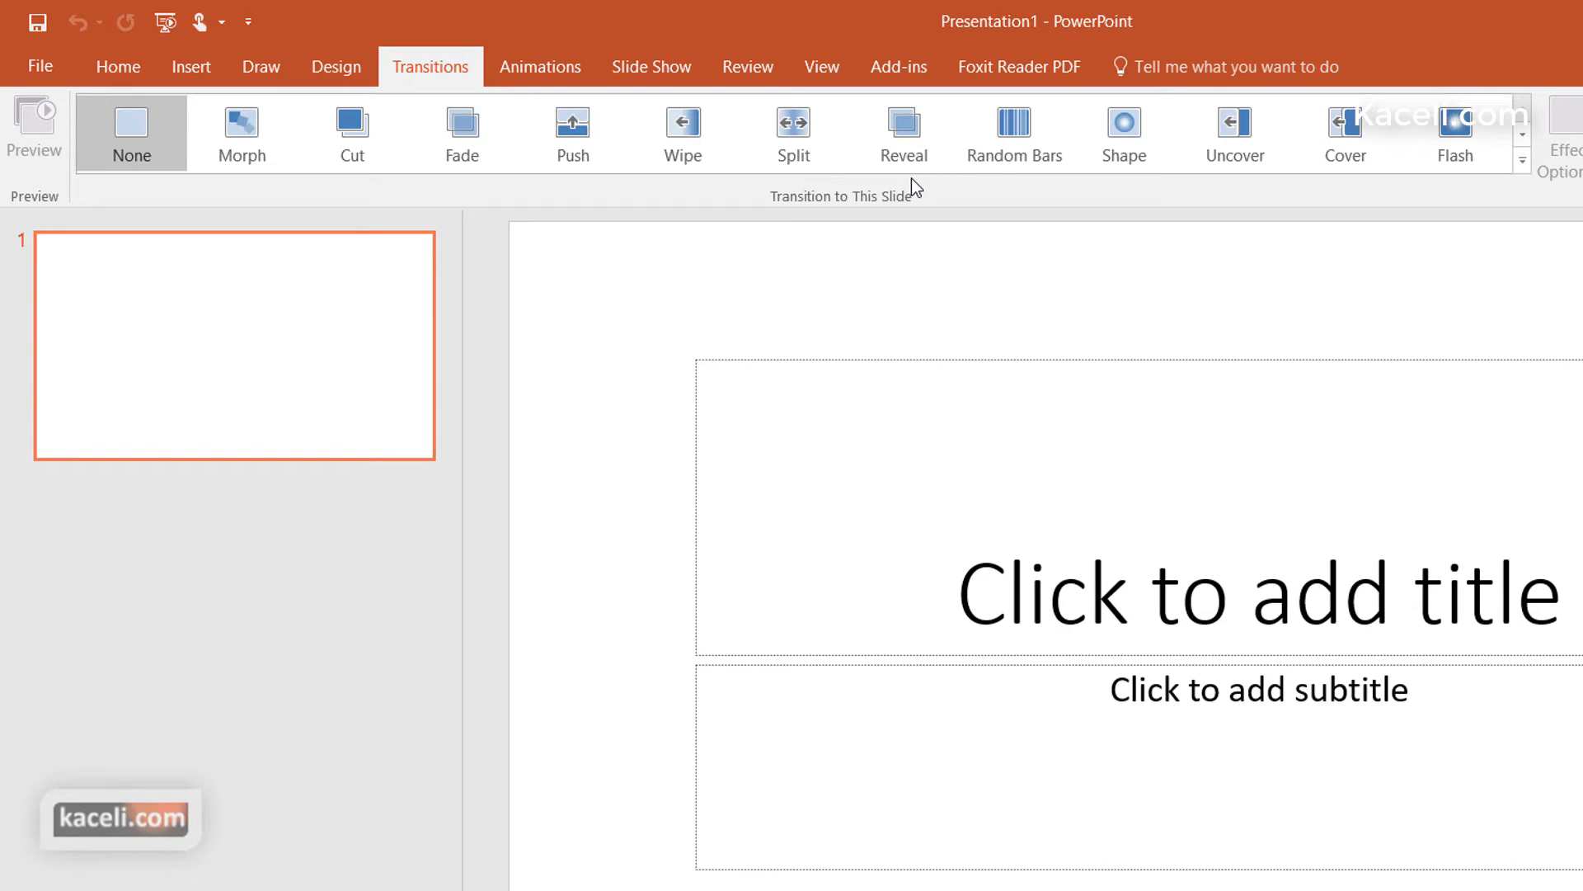
mouse_move(893, 198)
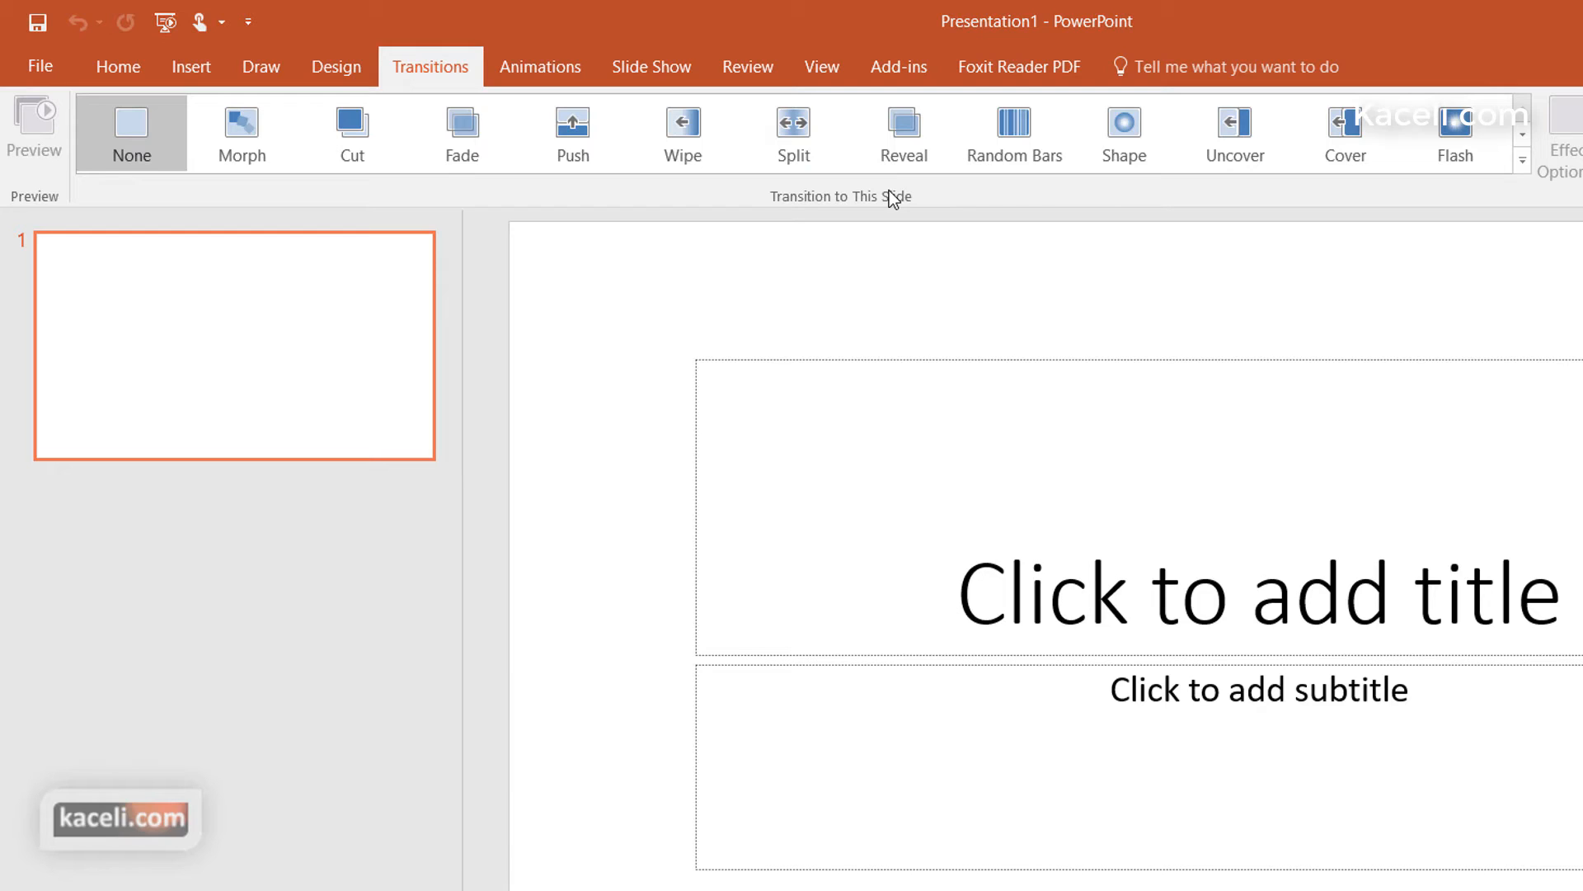
click(191, 66)
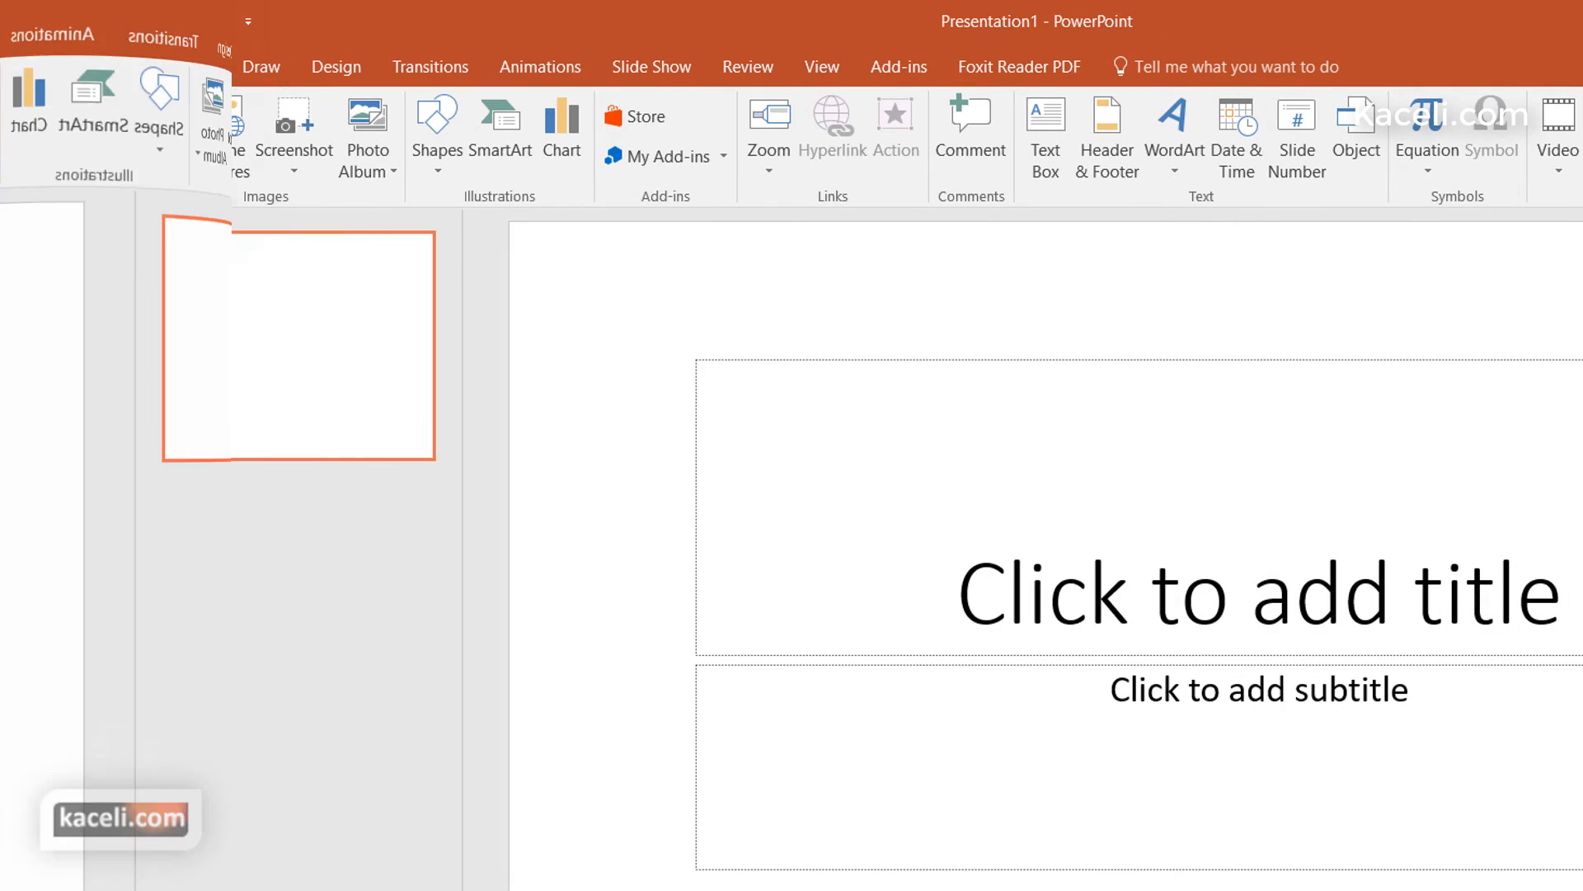
Step: Select slide 1 and begin editing its 'Click to add title' placeholder
click(192, 66)
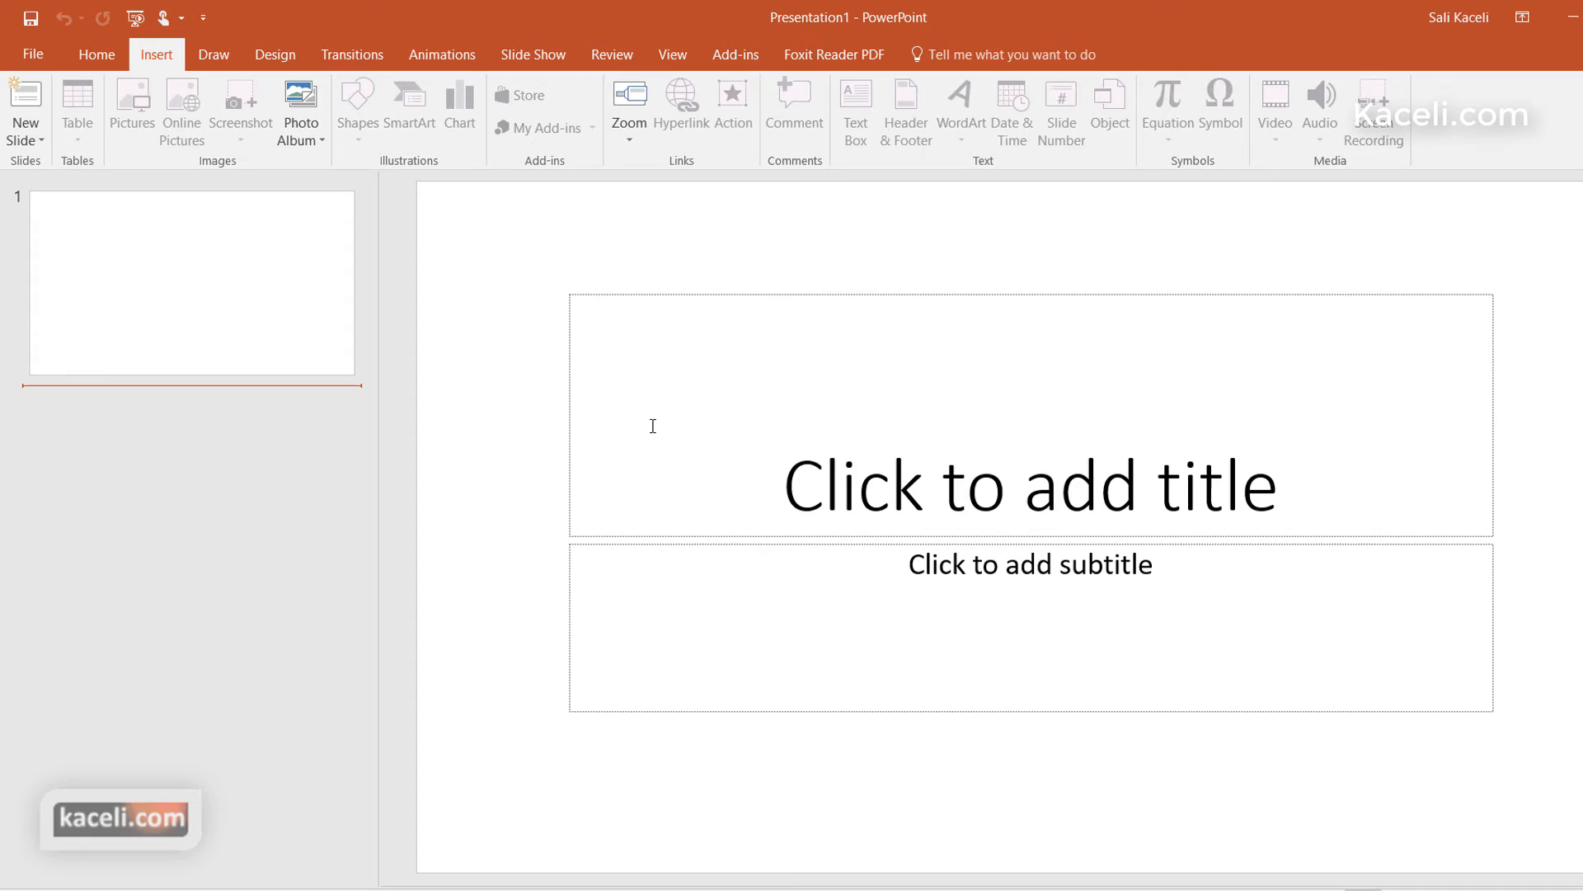
click(191, 282)
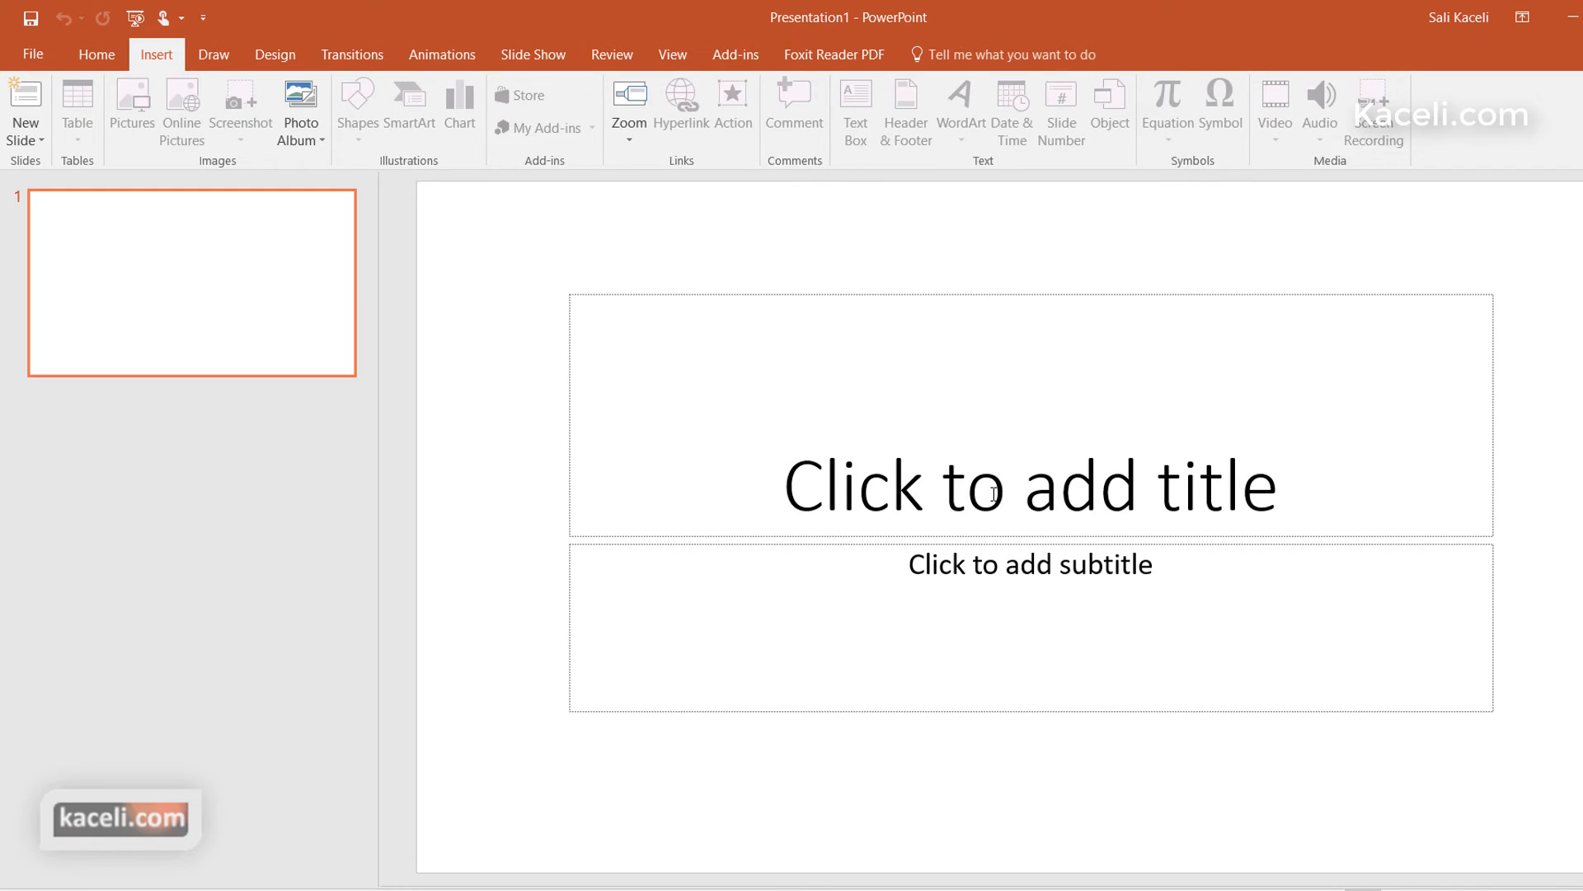
click(1030, 485)
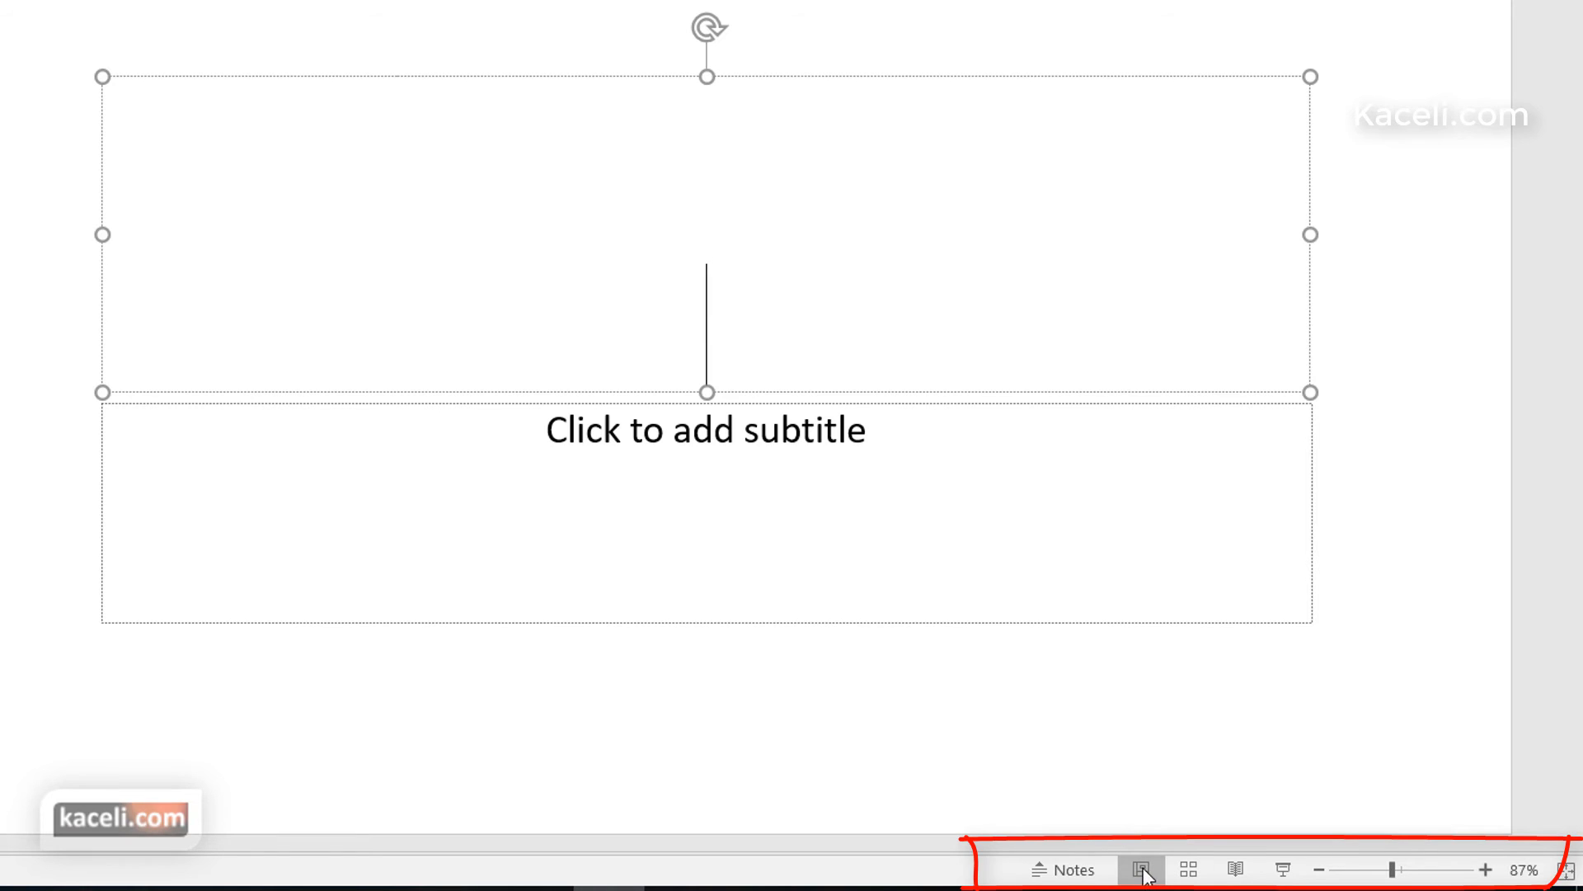
Step: View the slide sorter, then return to Normal view with the slide fitted to the window
click(1143, 869)
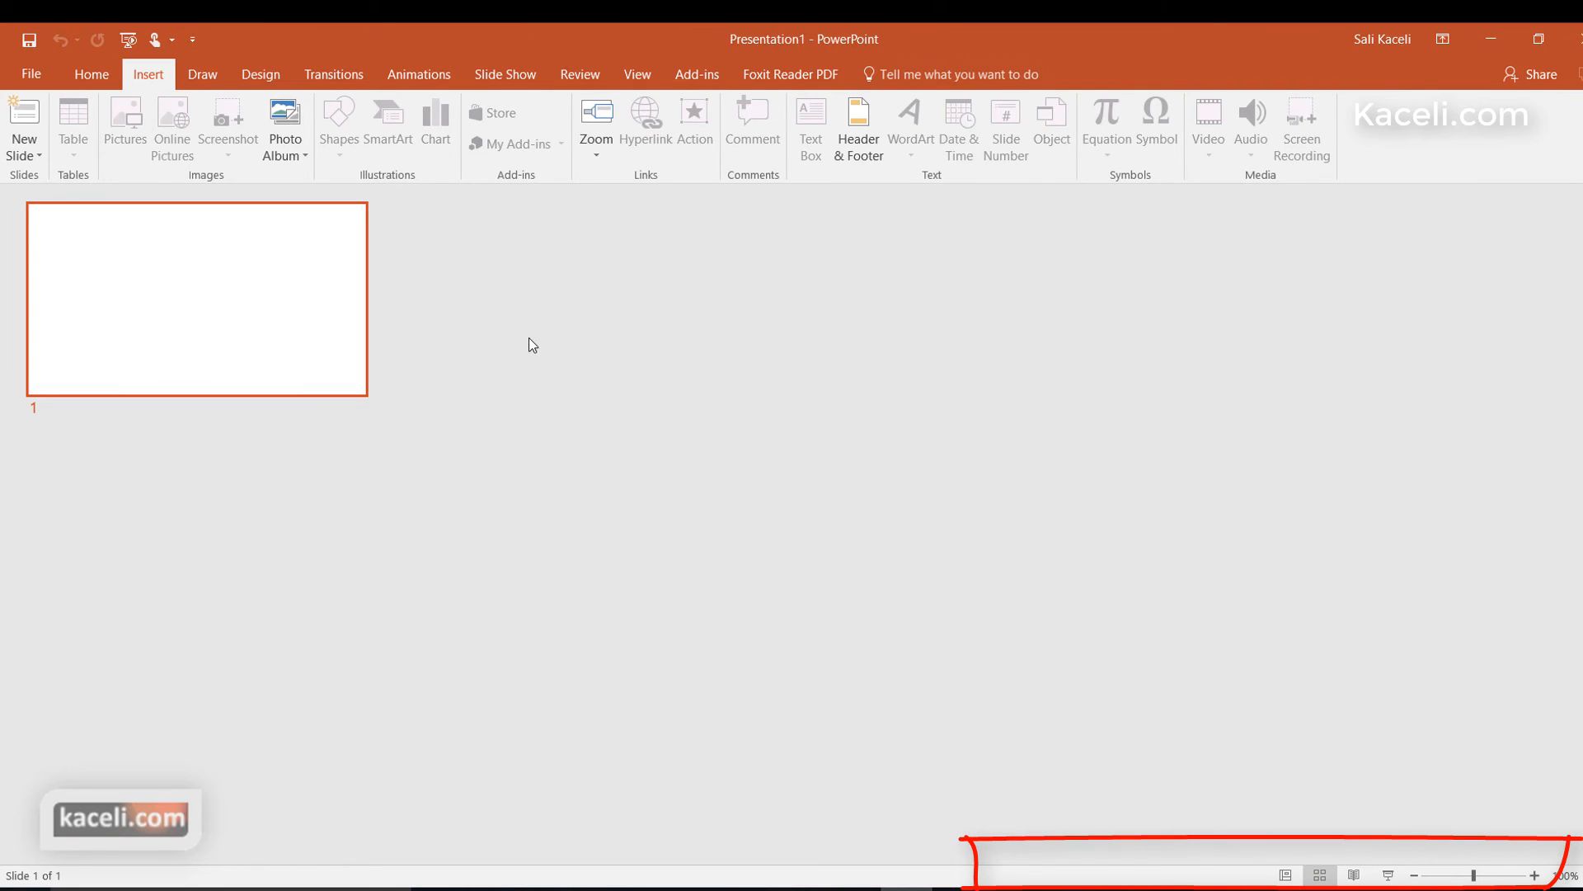
mouse_move(960, 348)
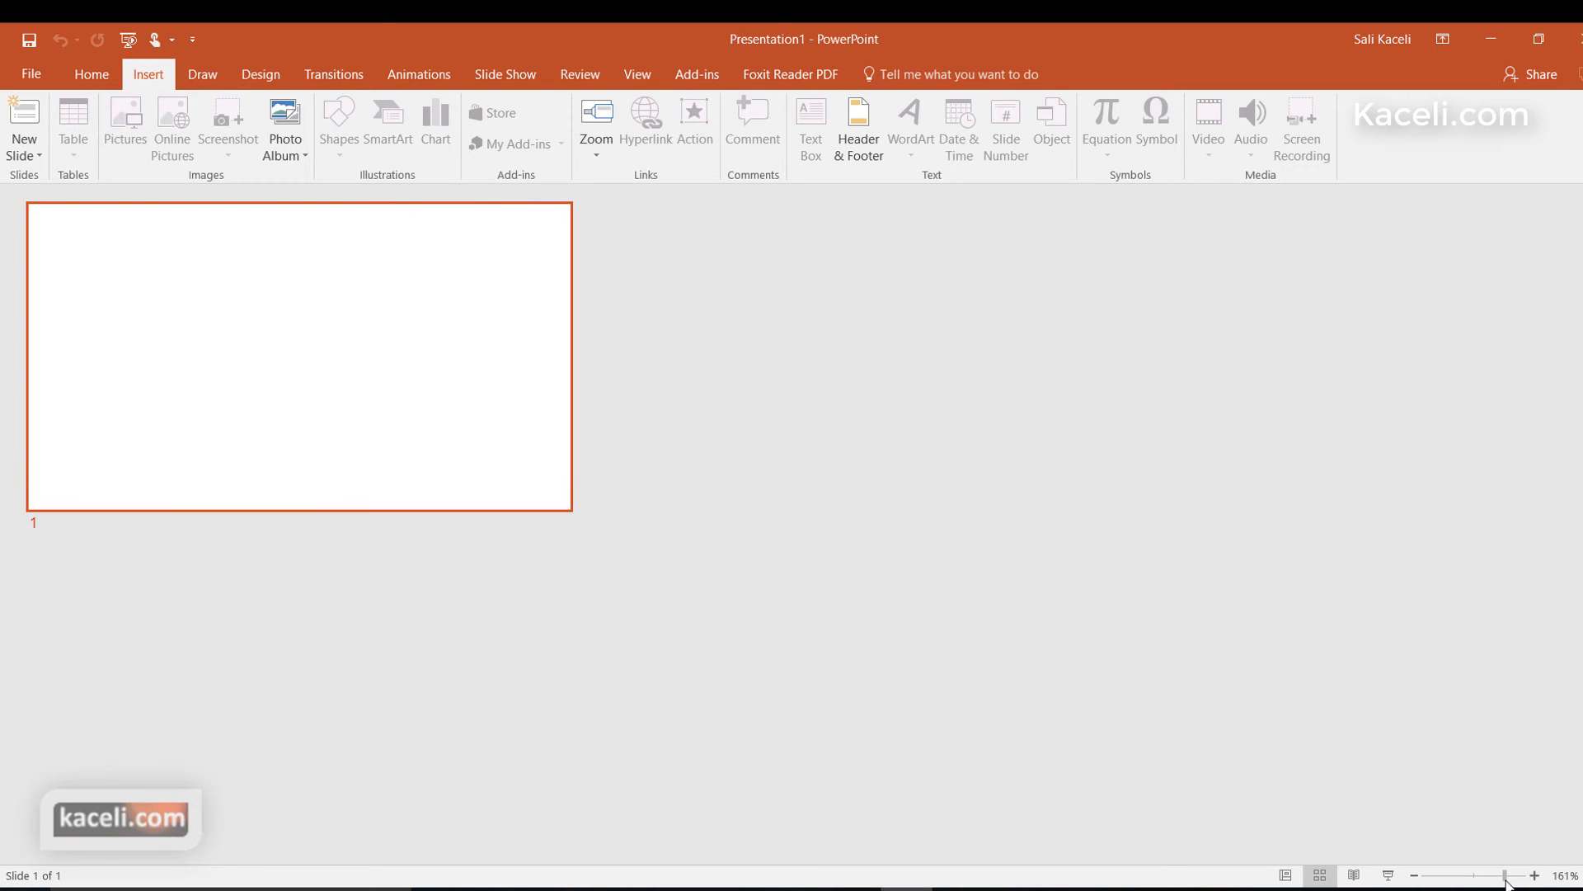
click(1285, 876)
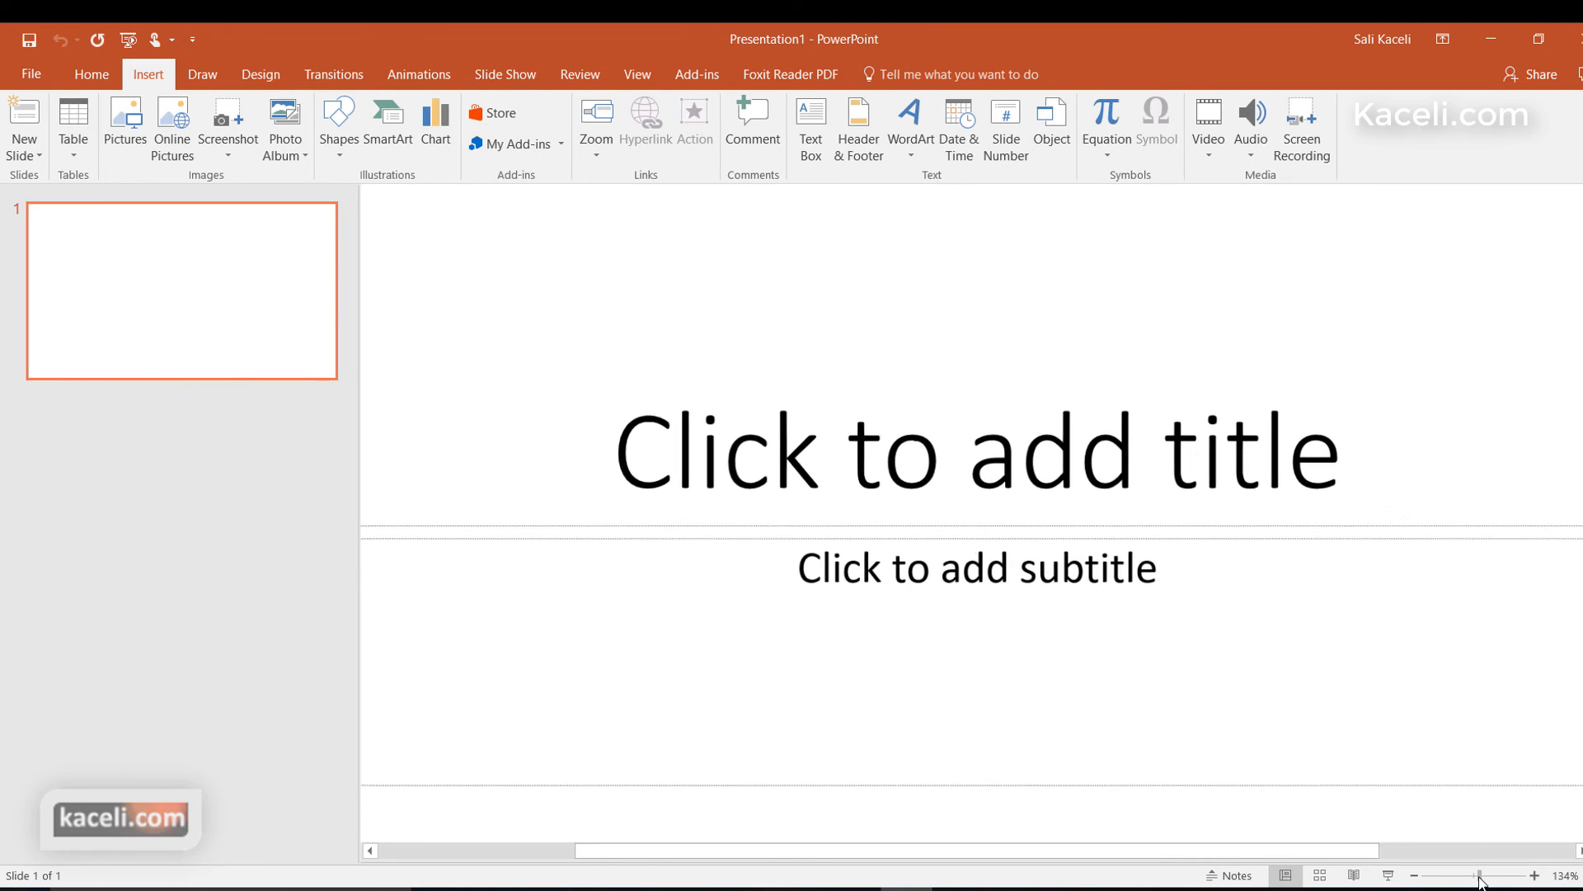
click(1415, 876)
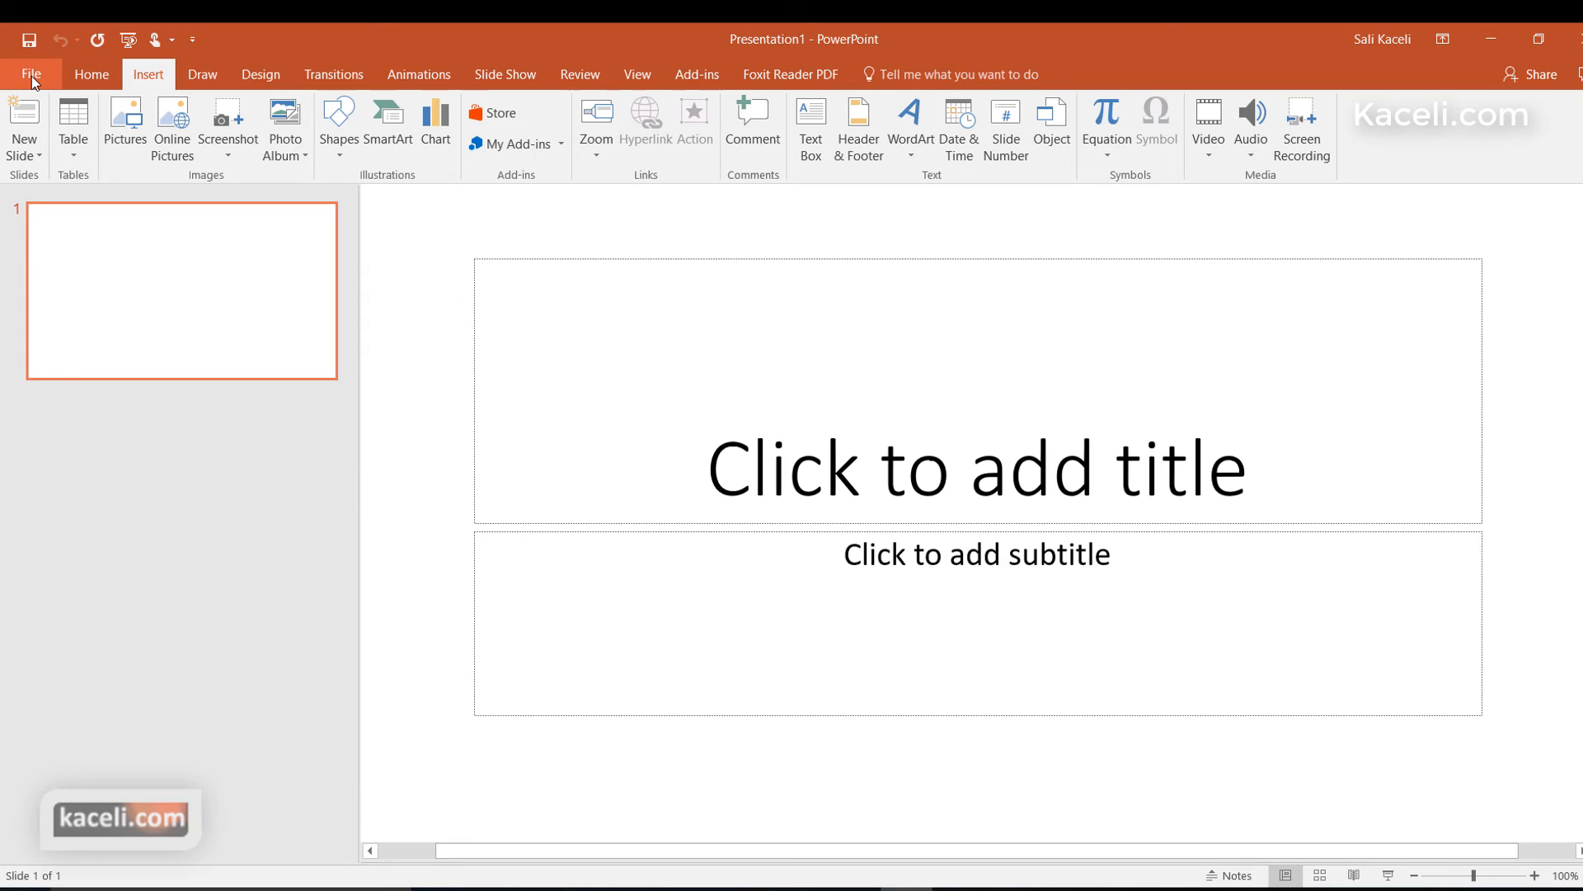
Step: Go to the File backstage and bring up the PowerPoint Options dialog
click(30, 75)
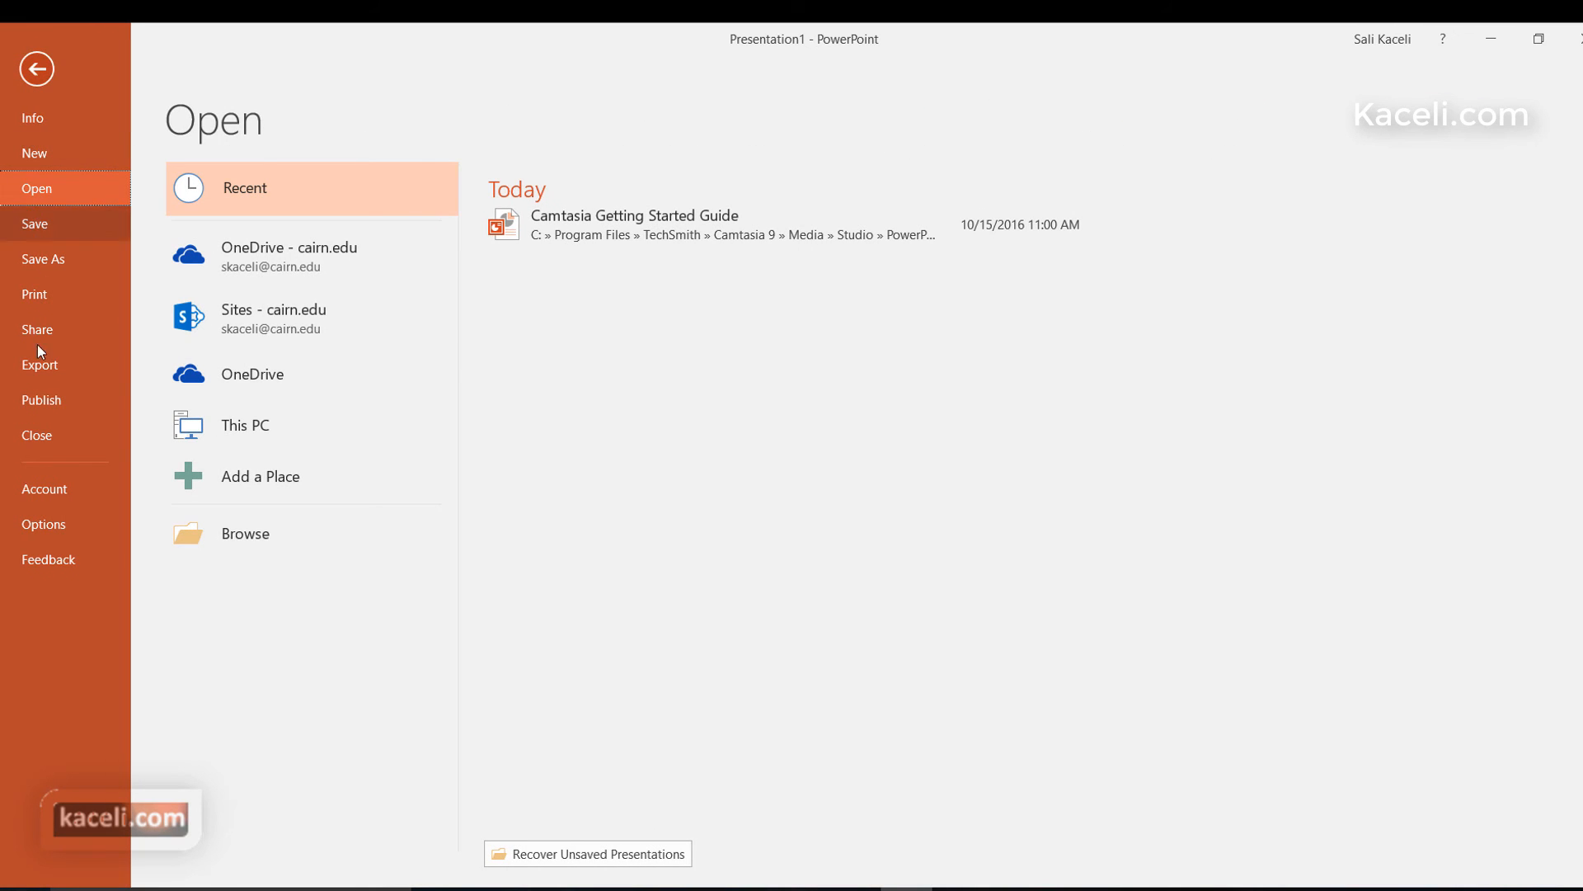
mouse_move(35, 236)
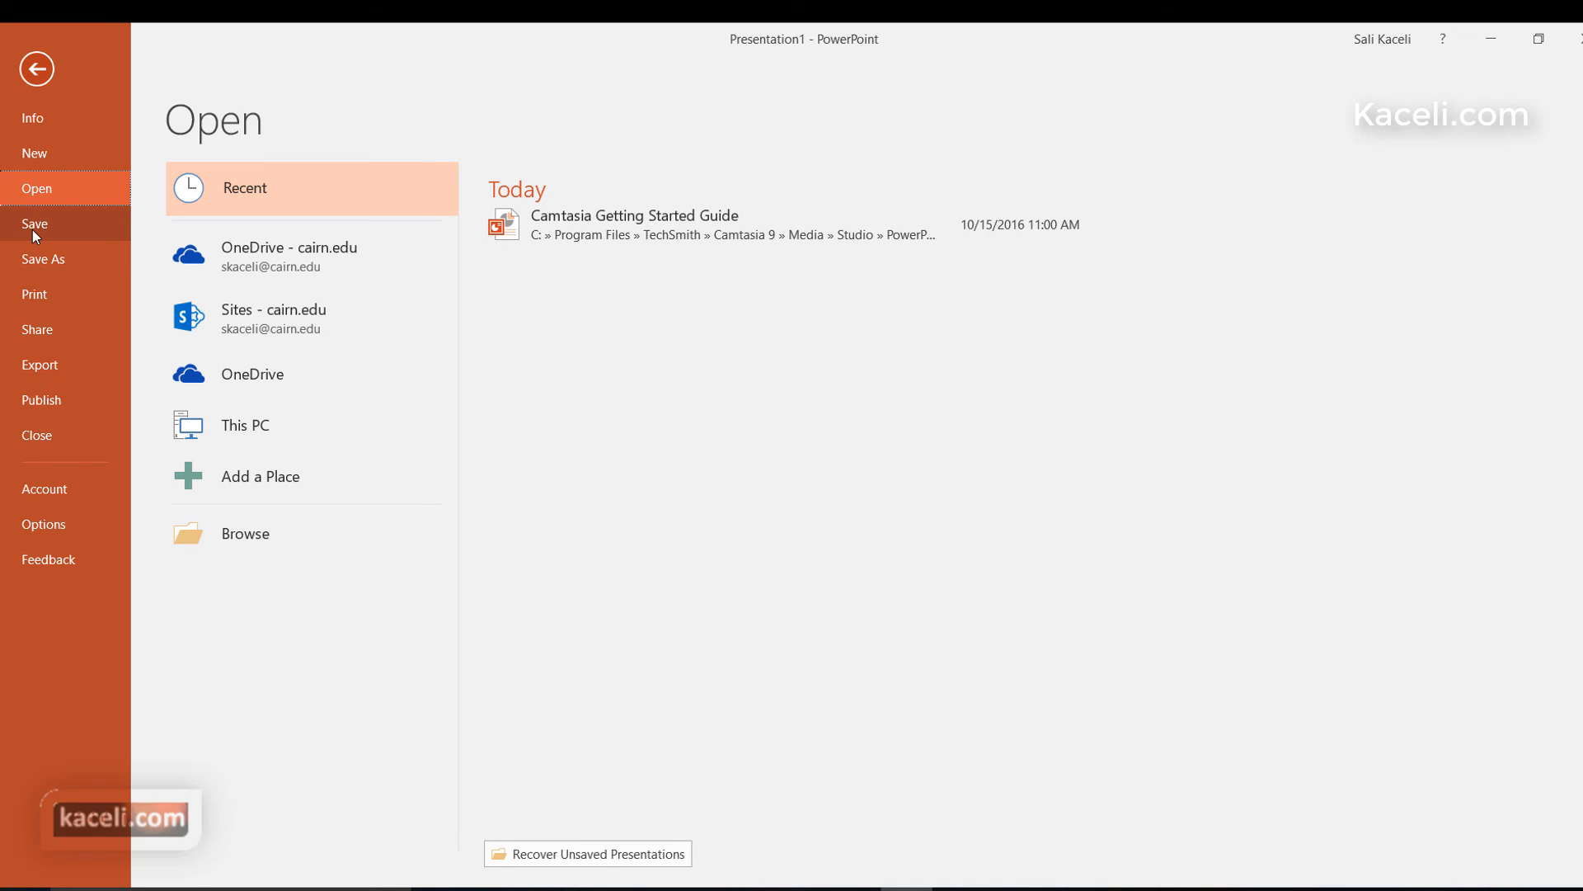
mouse_move(61, 504)
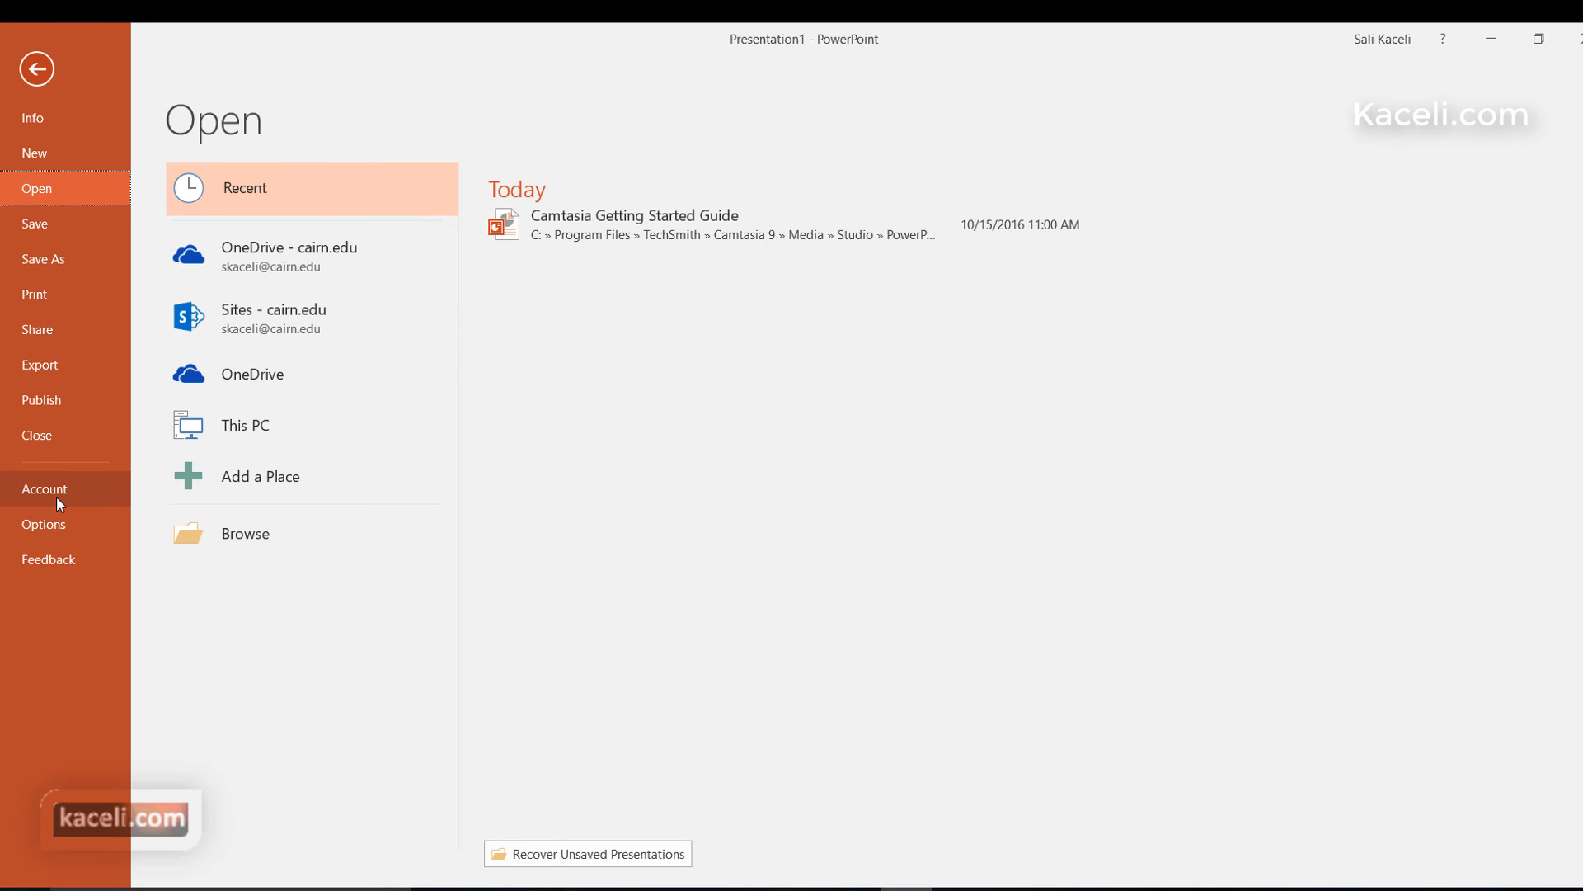
mouse_move(64, 546)
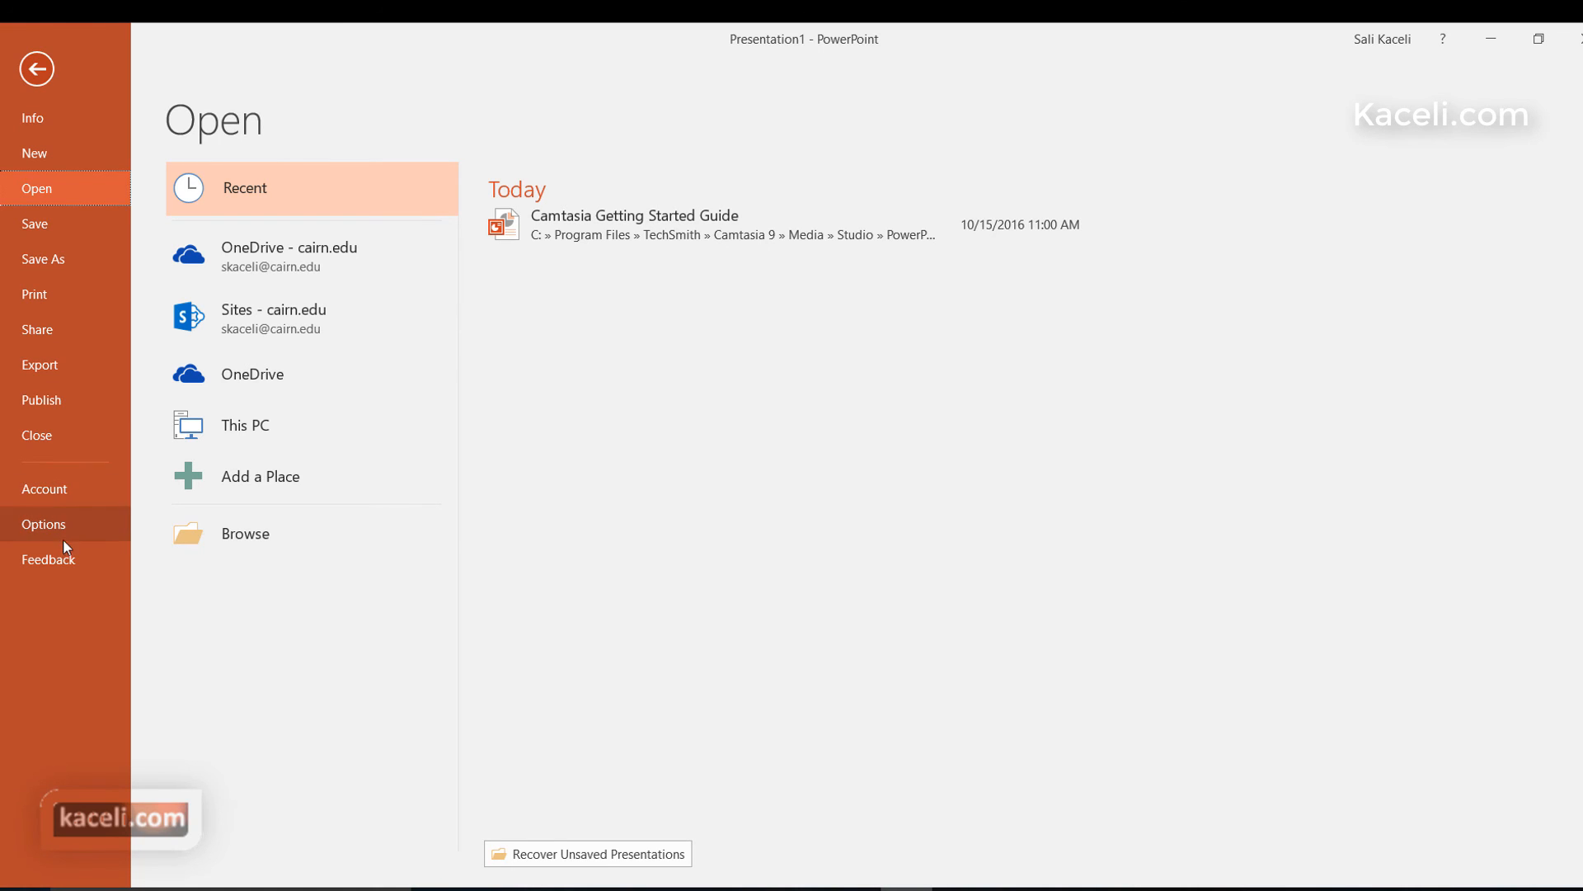
click(42, 523)
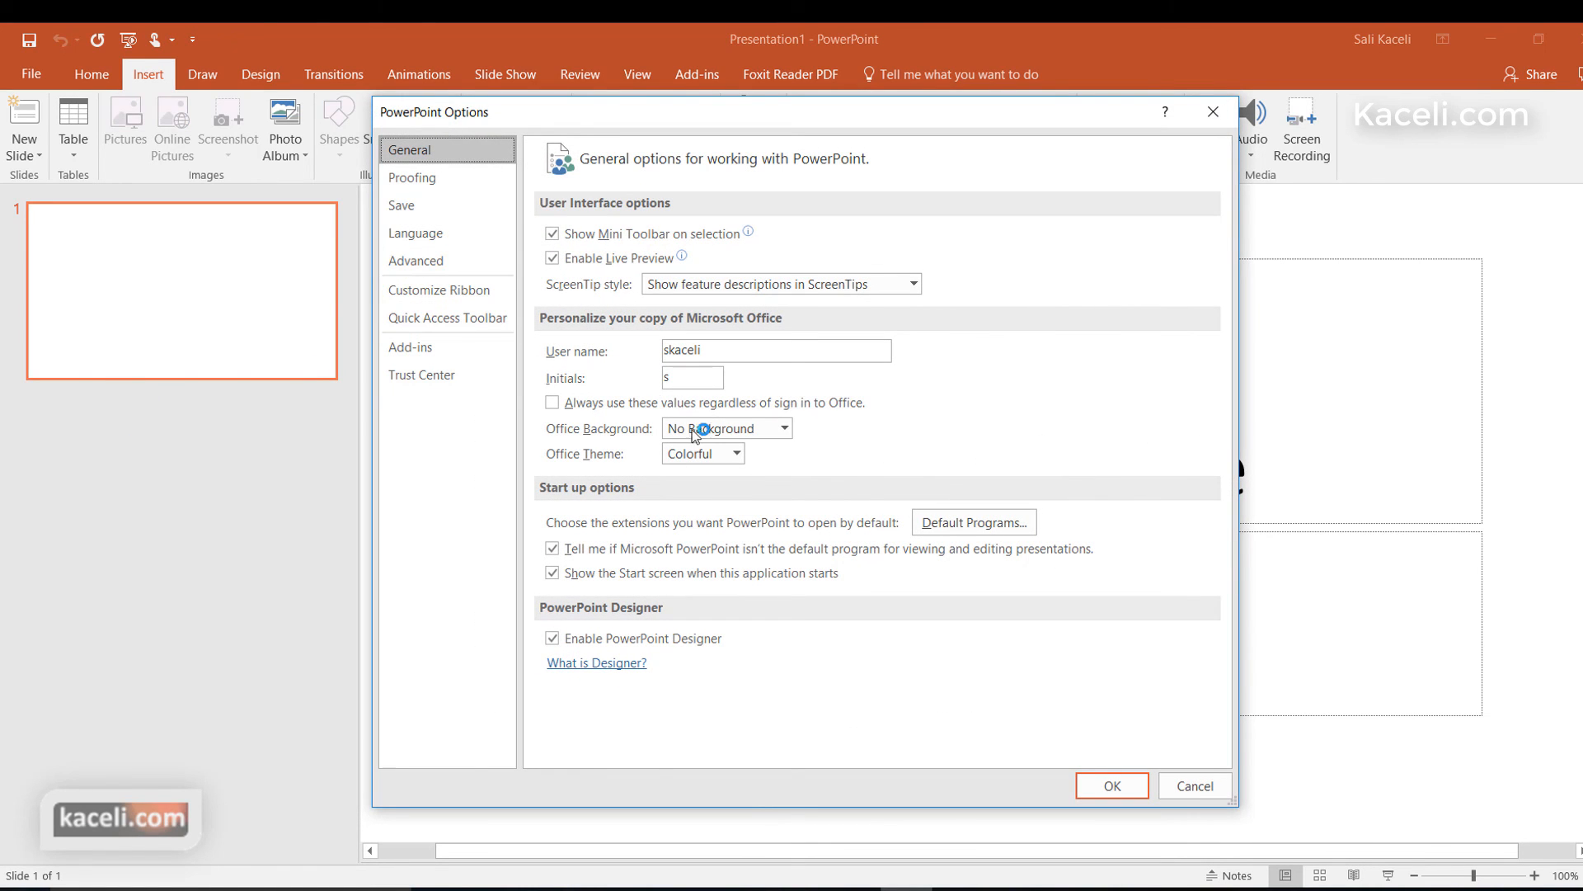
mouse_move(511, 419)
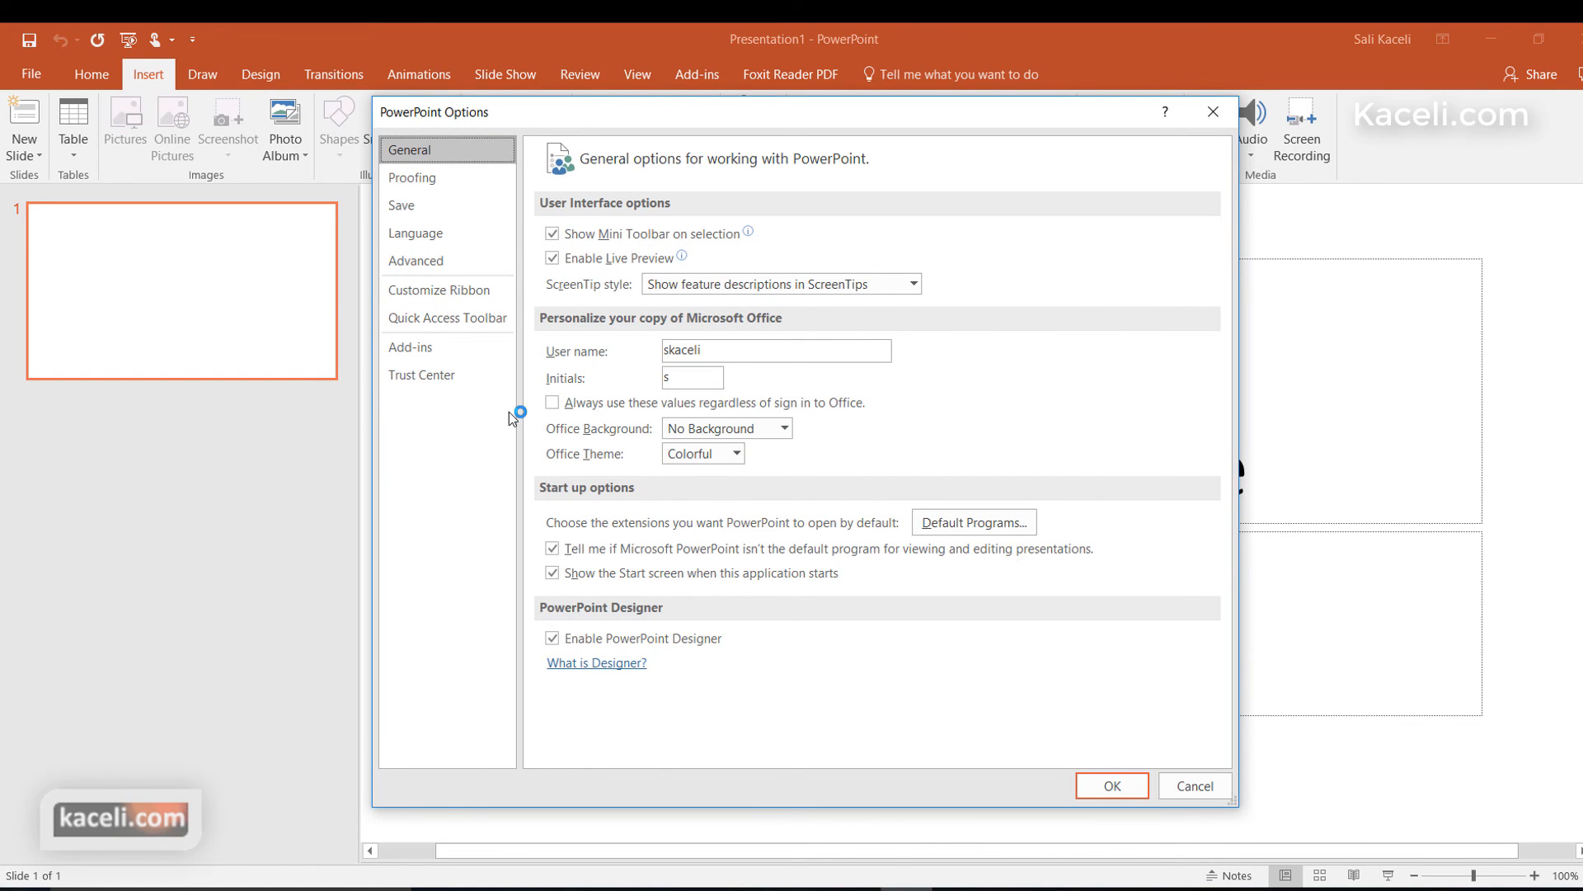
Step: Cancel the Options dialog to return to the empty title slide
click(1110, 785)
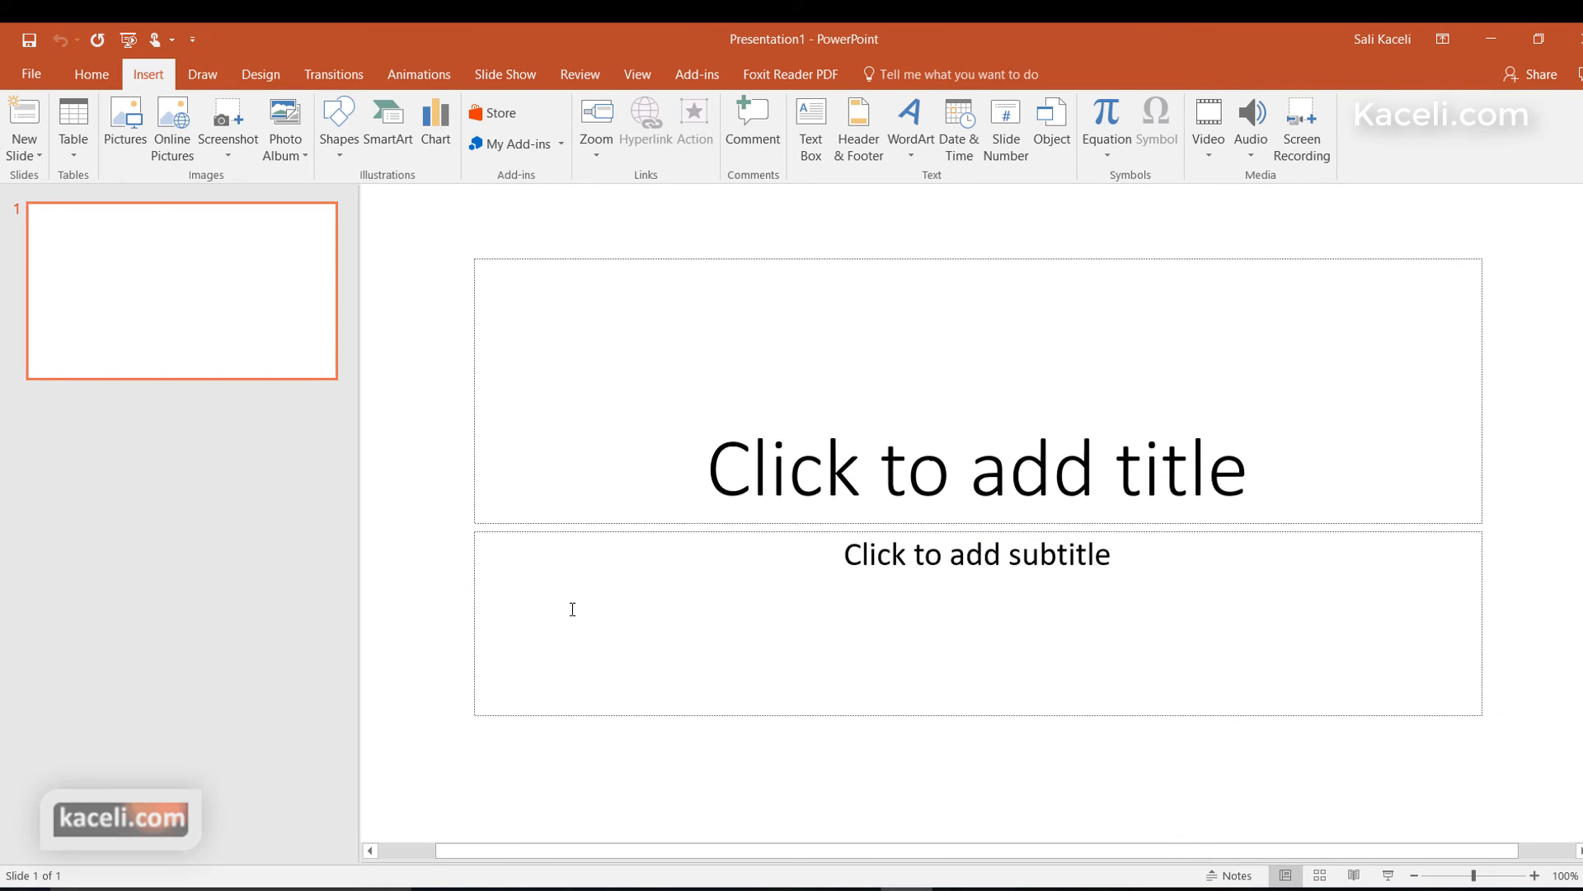